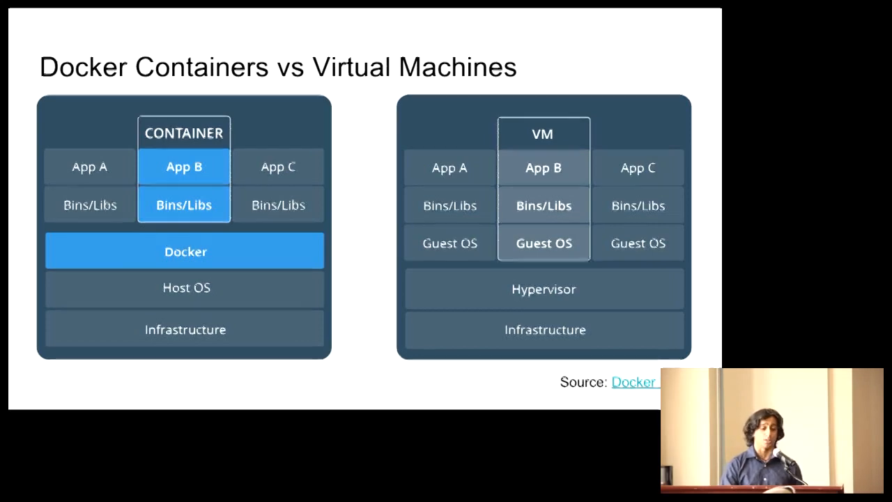
- Advance from the 'Docker Containers vs Virtual Machines' slide to the Dockerfile RUN command slide
key(Right)
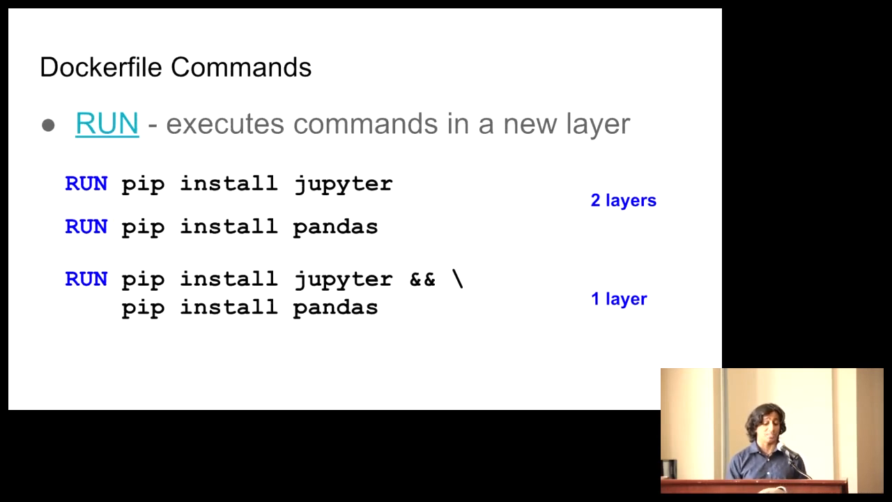
- Advance through the Dockerfile Commands slides on RUN layers before switching to the terminal
key(Right)
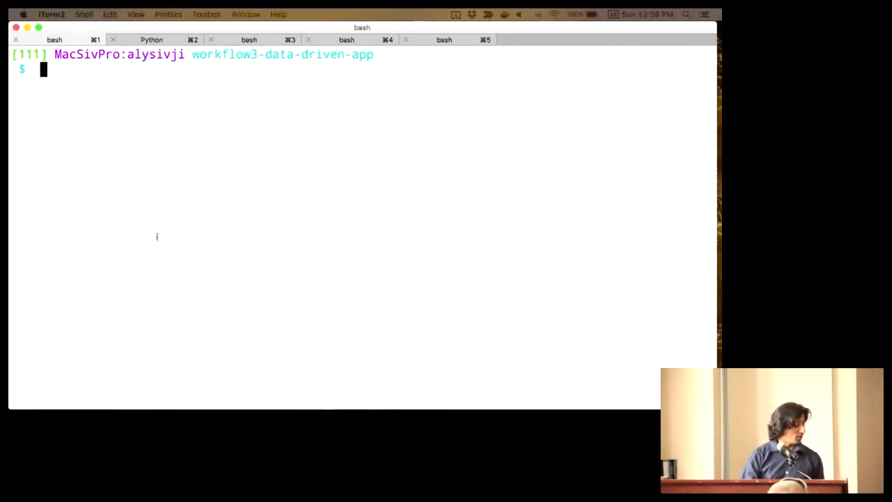
- Go into the hello-world folder, list its contents and print hello_world.py with cat
text(cd ..)
text(ls)
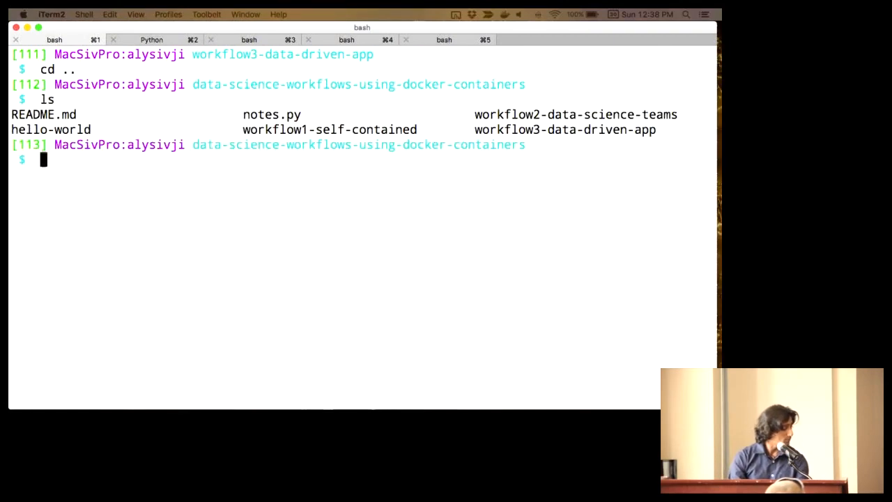
text(cd hello-world/)
text(ls)
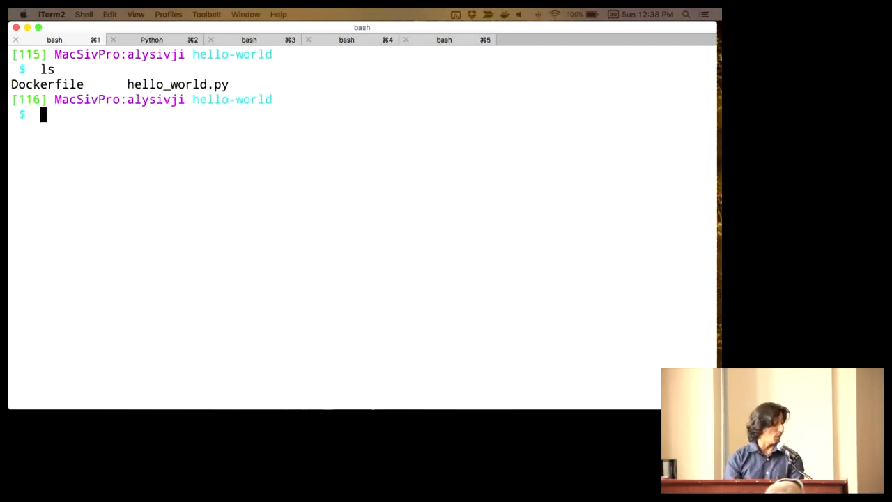
text(cat hello_world.py)
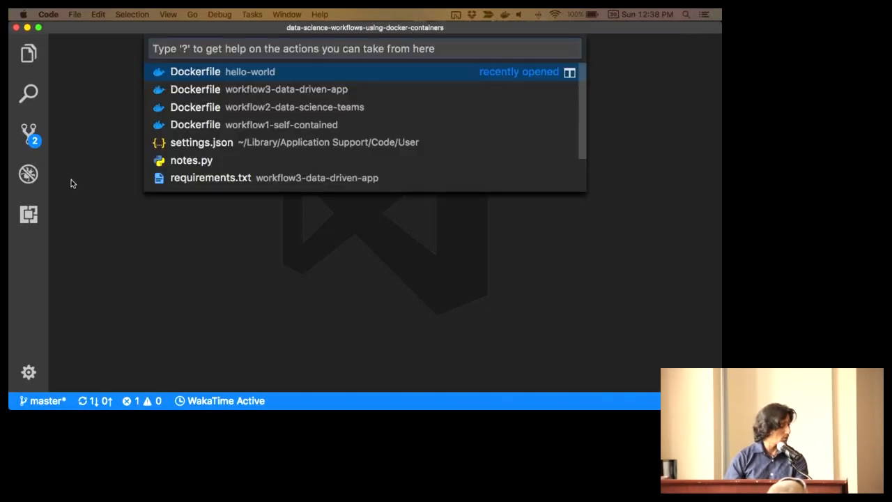
- Open the hello-world Dockerfile and point out its Python base image, /app WORKDIR and COPY lines
click(195, 71)
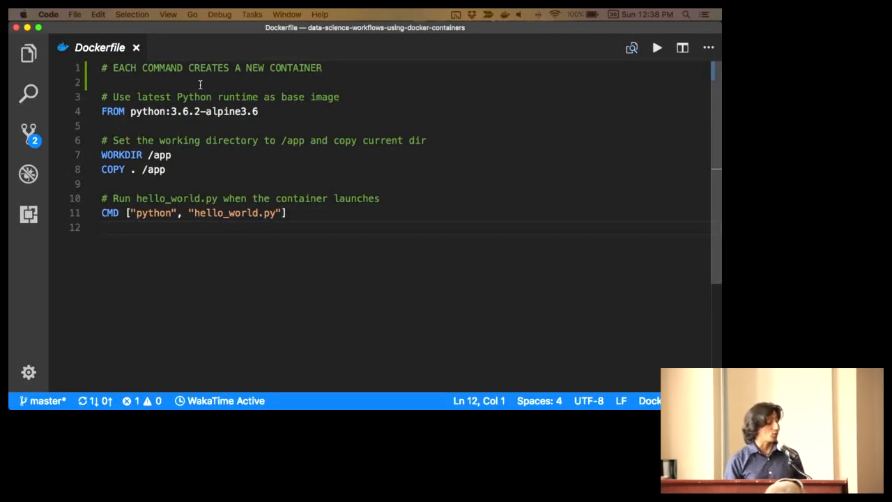
double_click(193, 97)
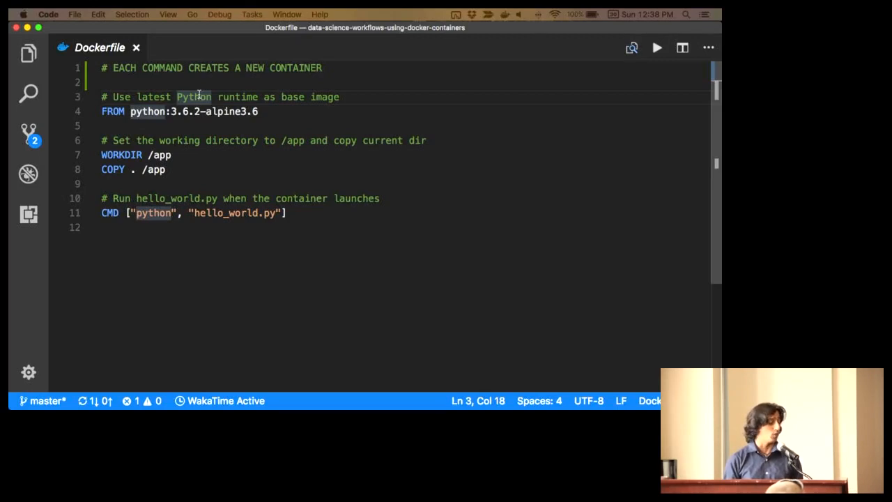
click(171, 155)
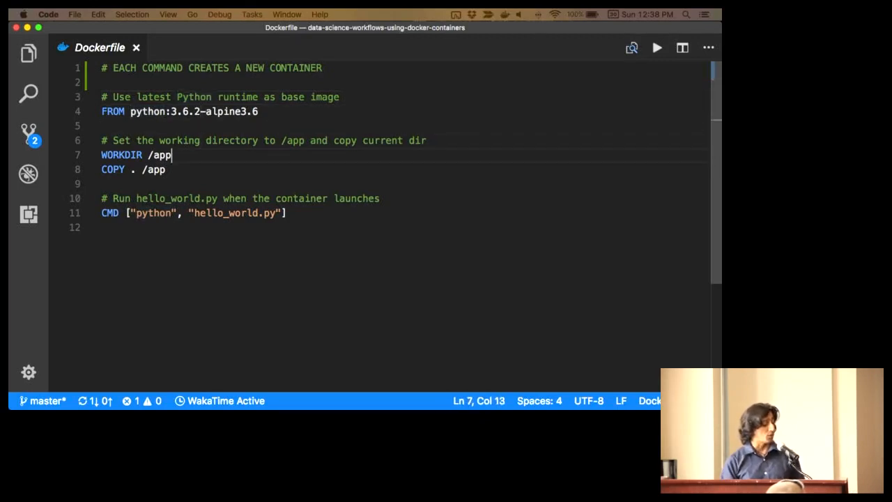
click(142, 170)
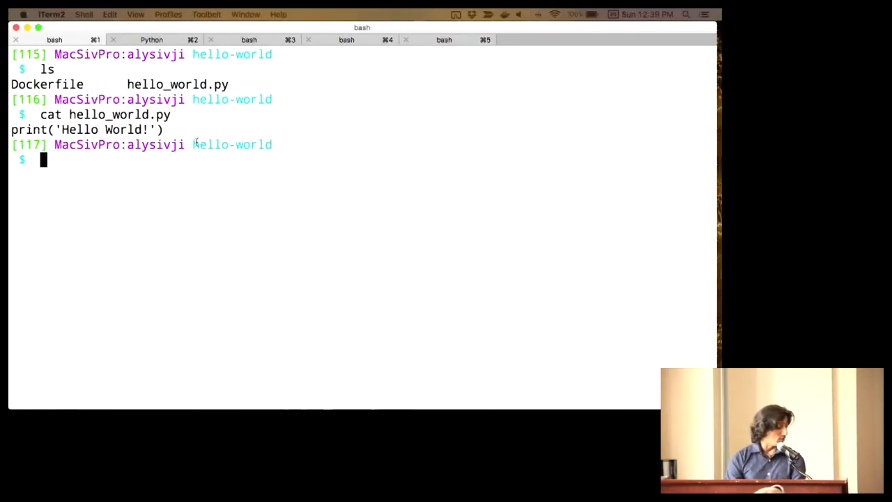
- Build the hello-world image with docker build -t hello-world . from the project folder
text(docker)
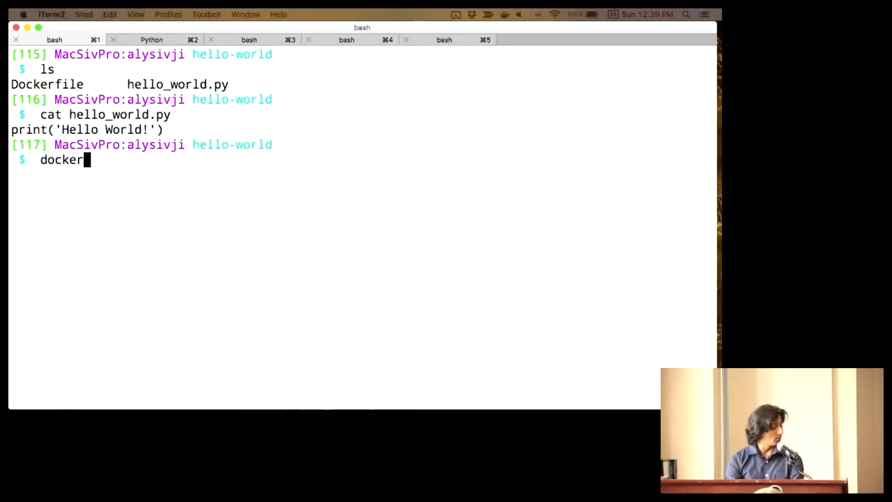
text(build -t)
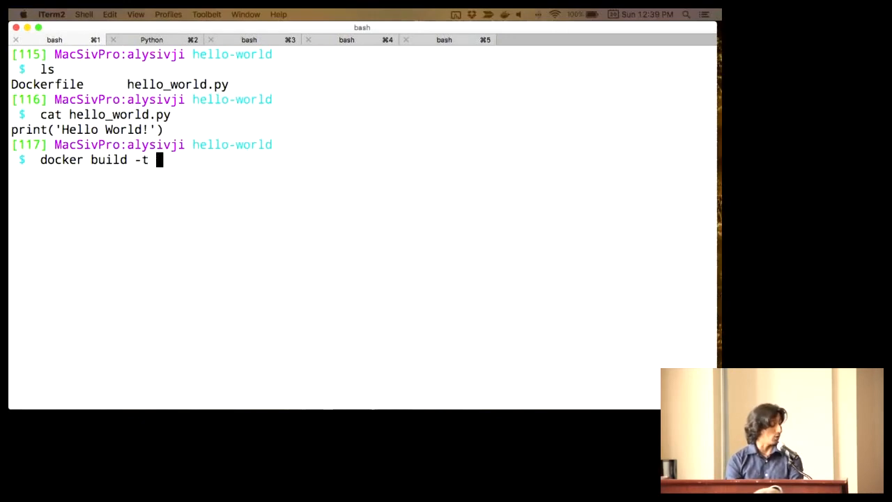
text(hello-w)
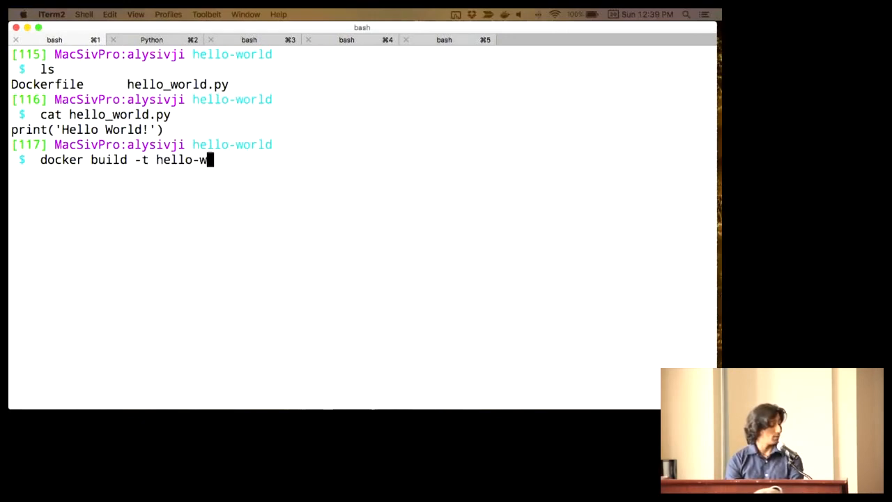
text(orld .)
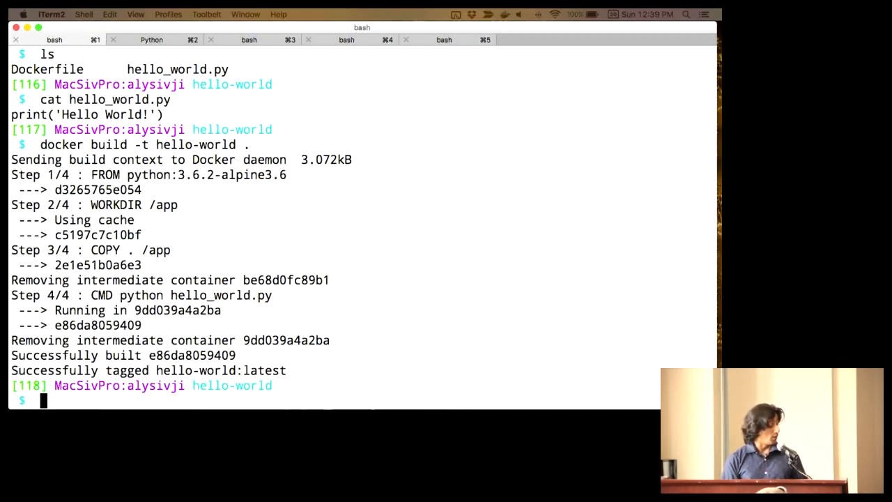
- List the local images, then run the hello-world image so it prints 'Hello World!'
text(docker)
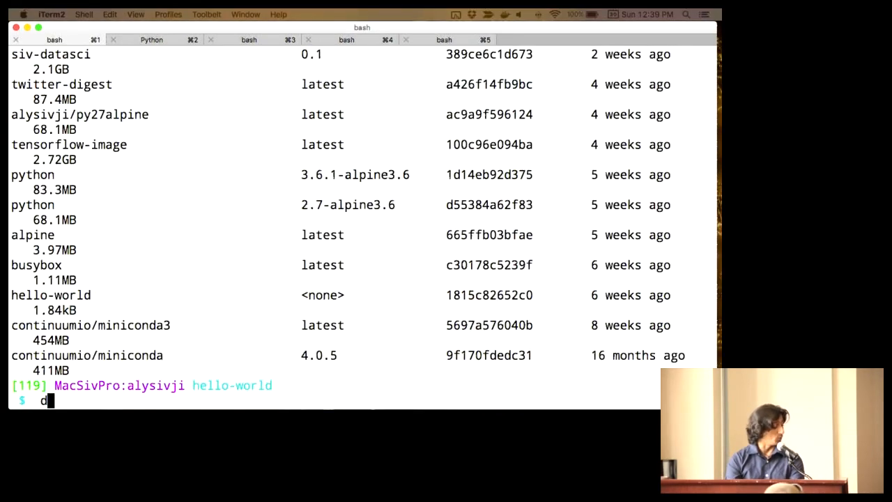
text(ocker run)
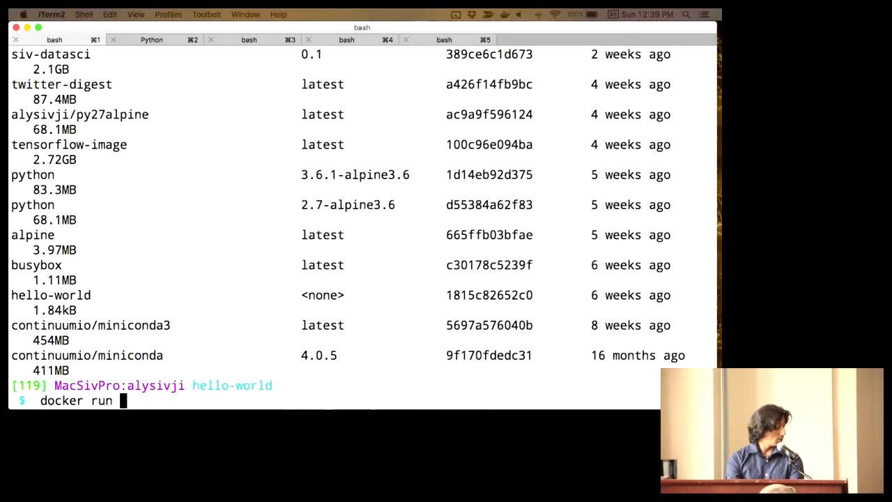
text(hello-world)
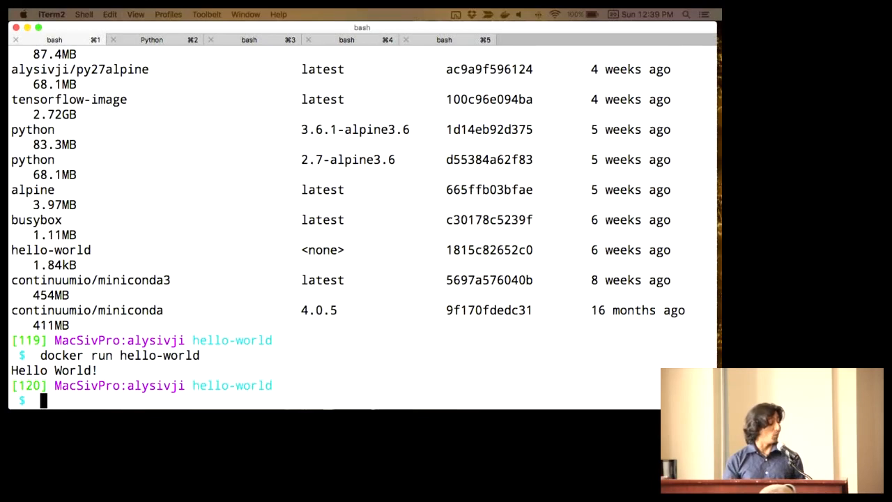
text(do)
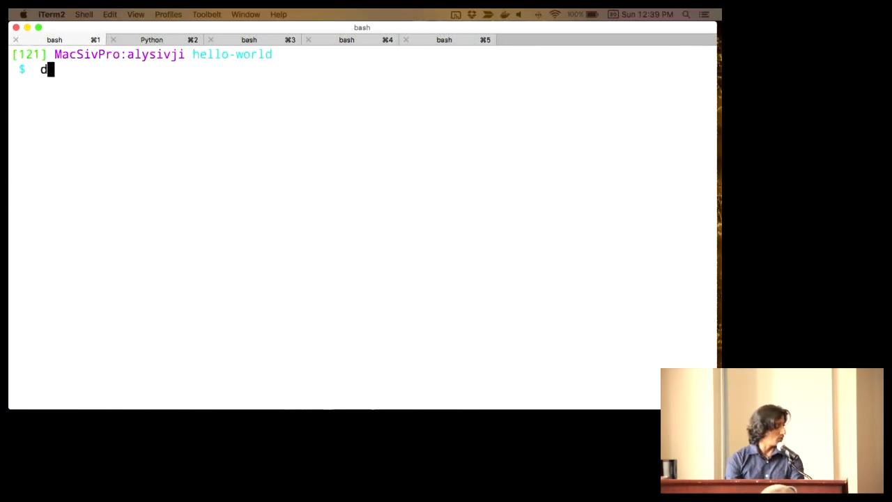
- List all containers with docker ps -a and pick out the exited hello-world container
text(ocker ps)
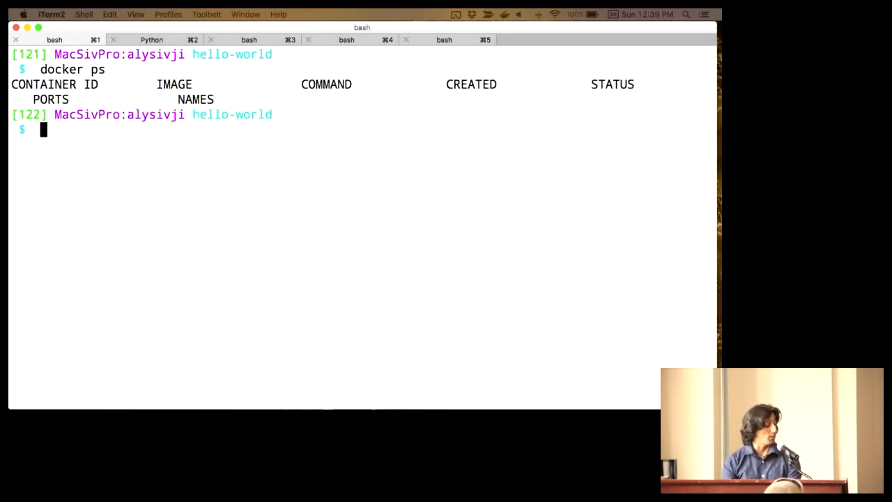
text(docker ps -)
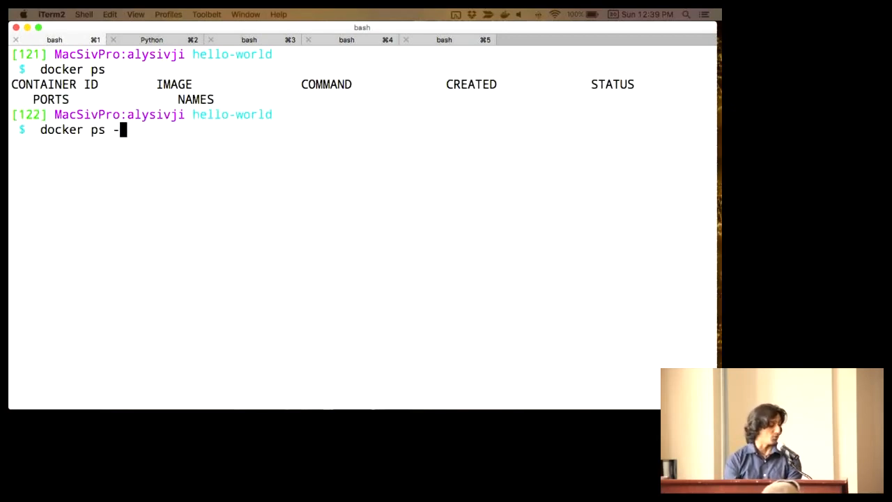
text(a)
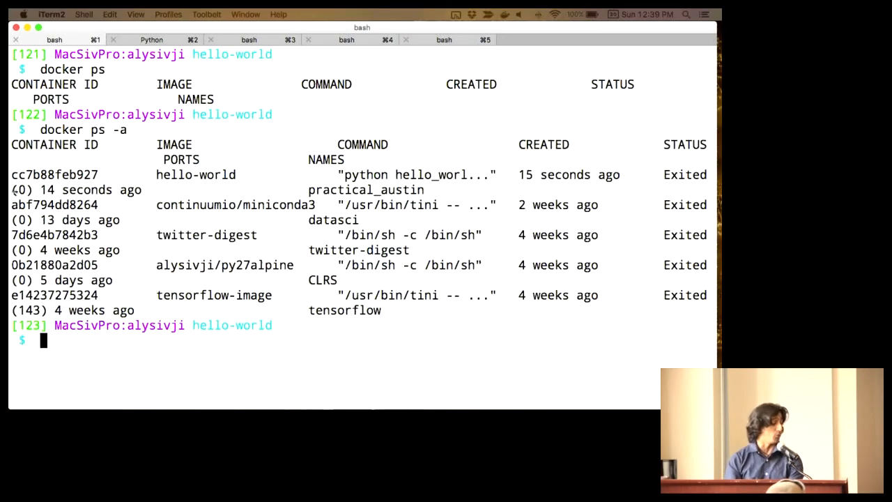
double_click(54, 174)
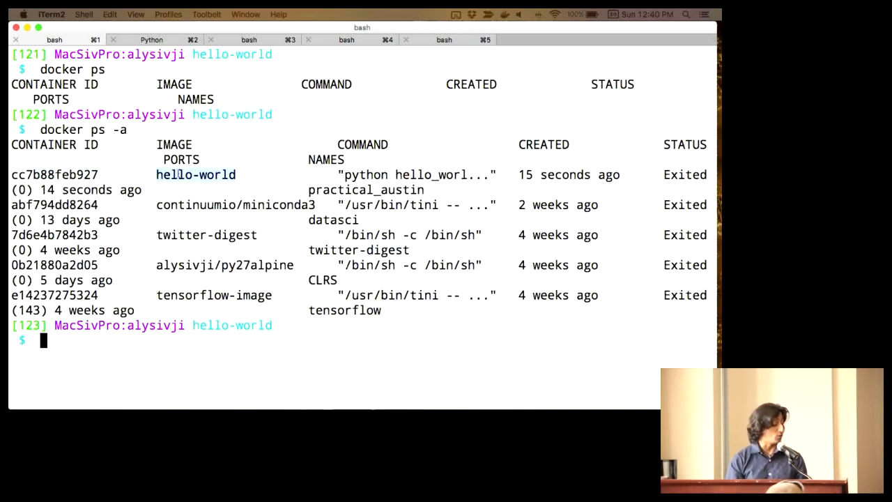
mouse_move(477, 186)
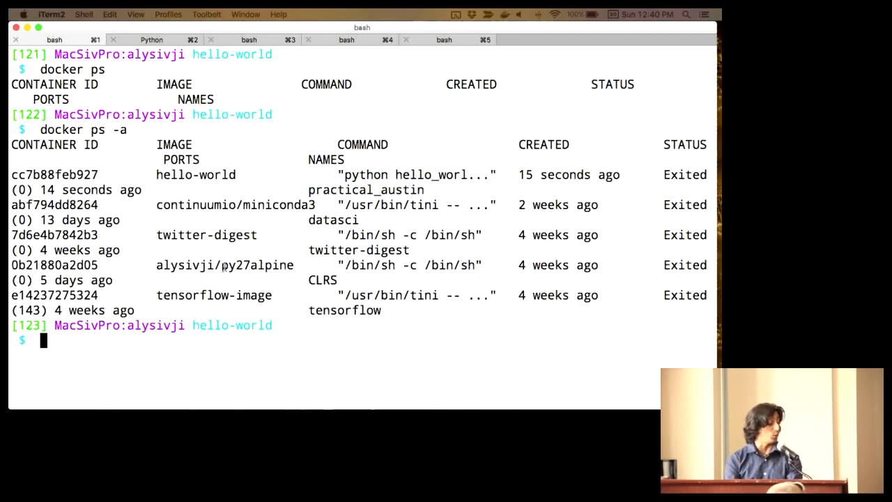
- Restart the container with docker start -a by name practical_austin, then by ID cc7b88feb927
text(docker start)
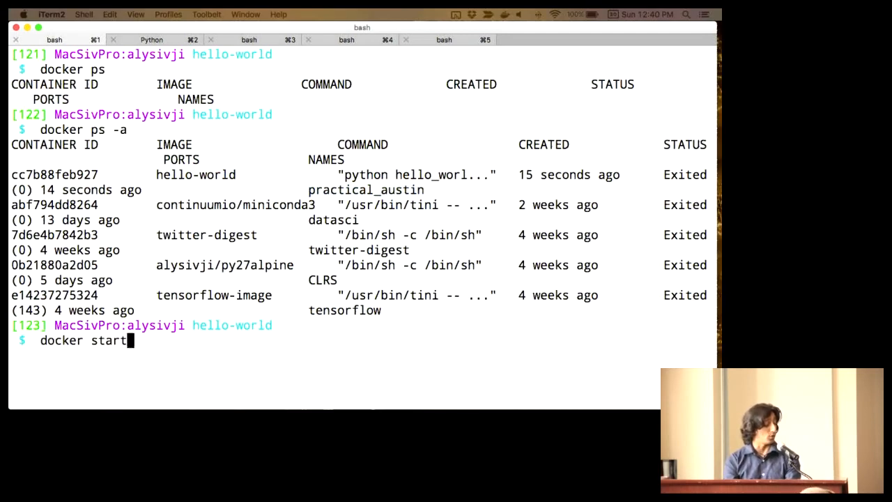
text(-a practical_austin)
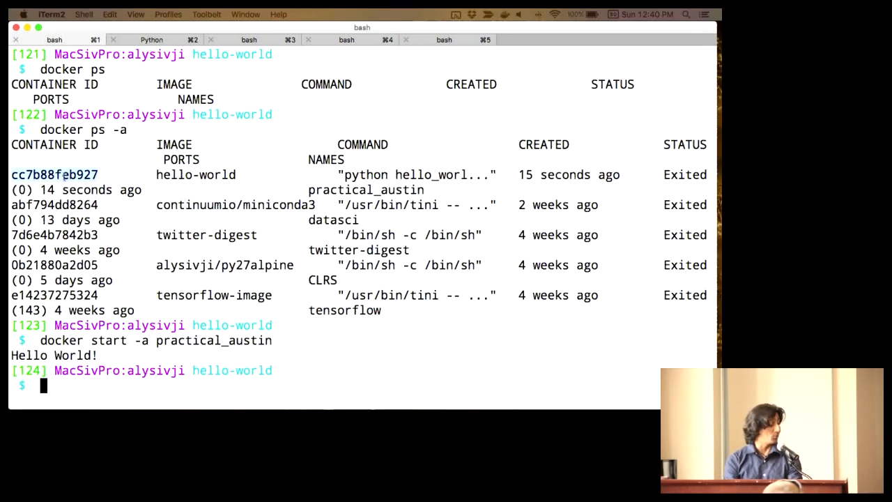
text(docker start -a)
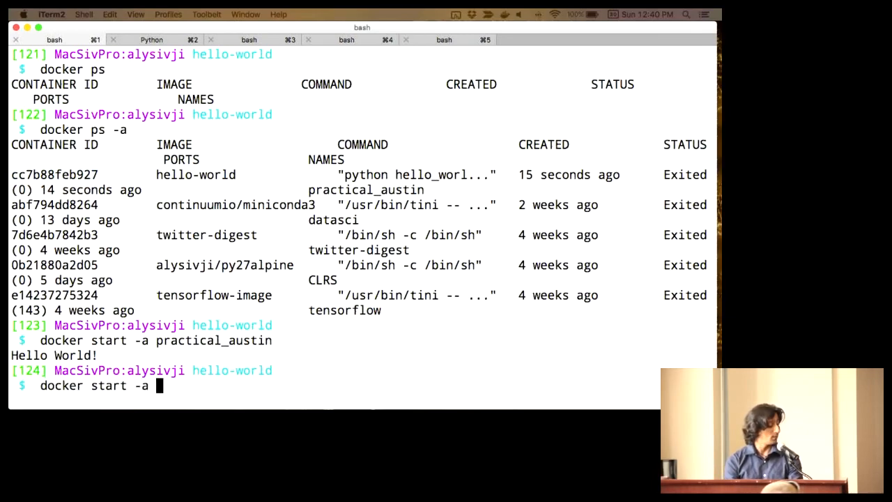
text(cc7b88feb927)
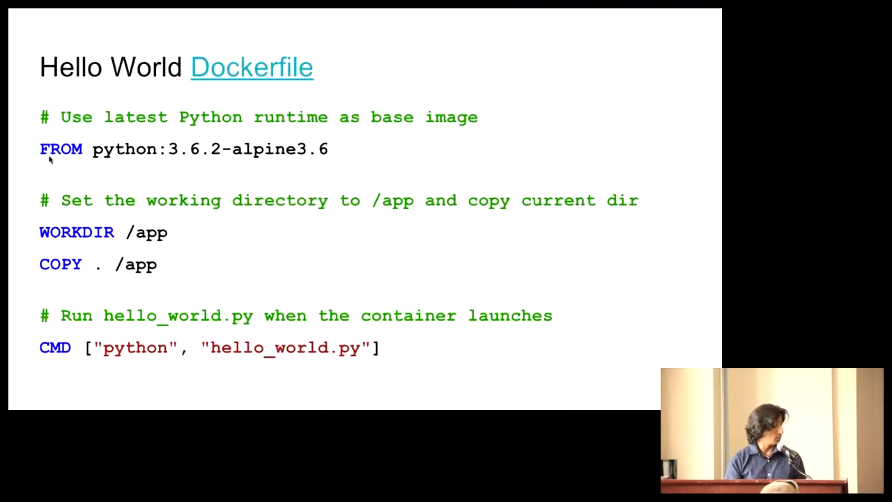
- Advance past the Hello World Dockerfile slide to the next part of the talk
key(Right)
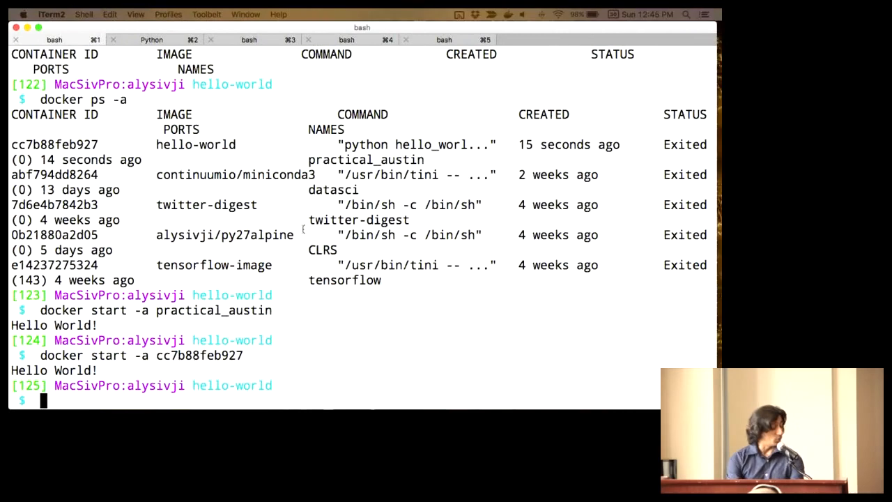
- Move up a directory and list the files in the workflow1-self-contained project folder
text(cd ..)
text(ls)
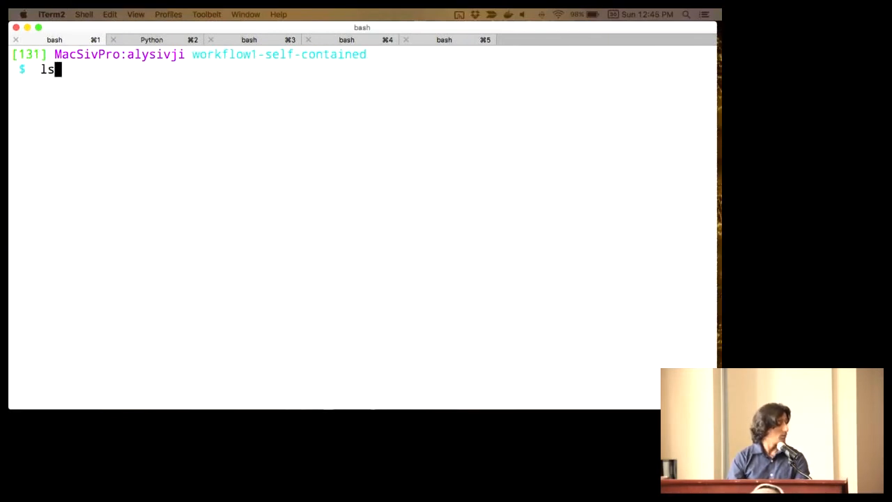
key(Return)
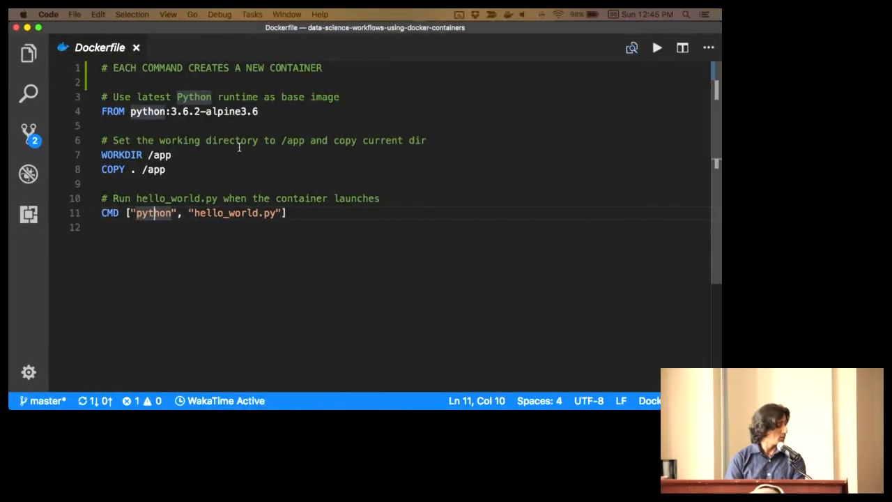
key(cmd+p)
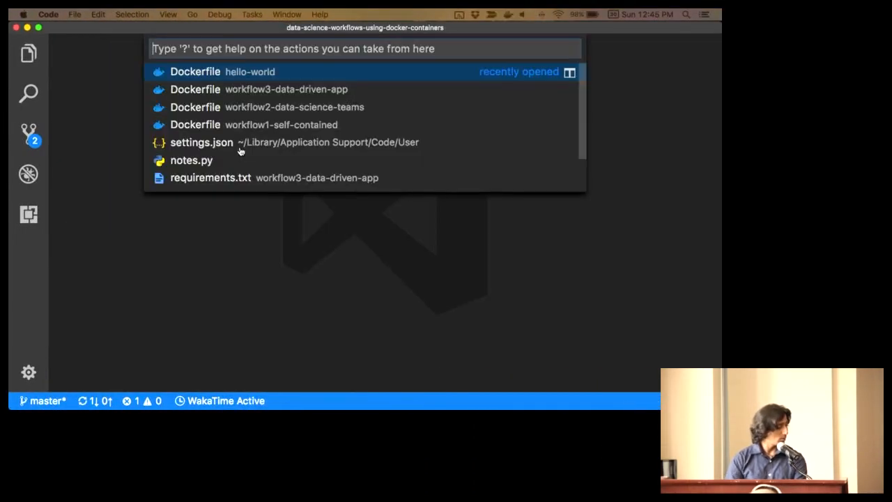
click(195, 72)
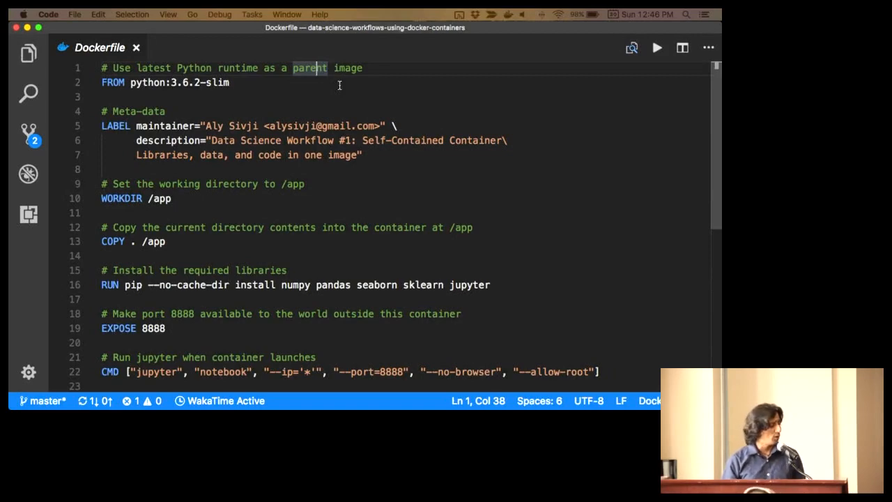
scroll(down, 3)
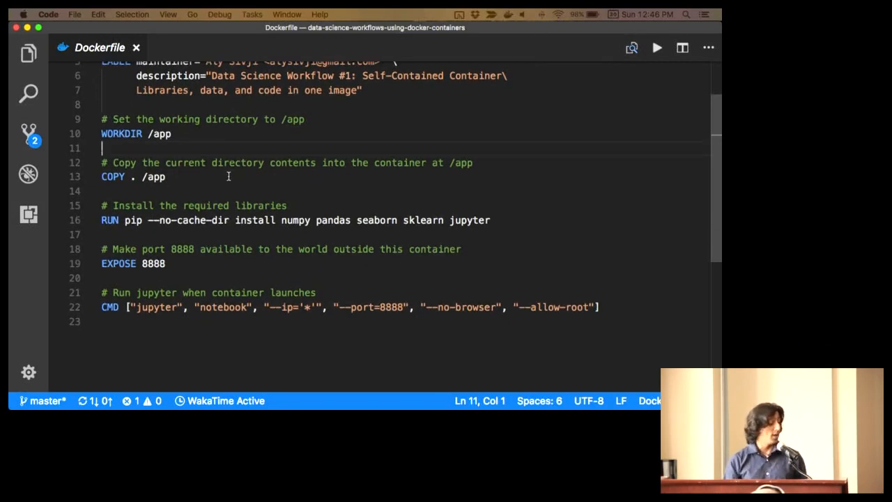
click(170, 220)
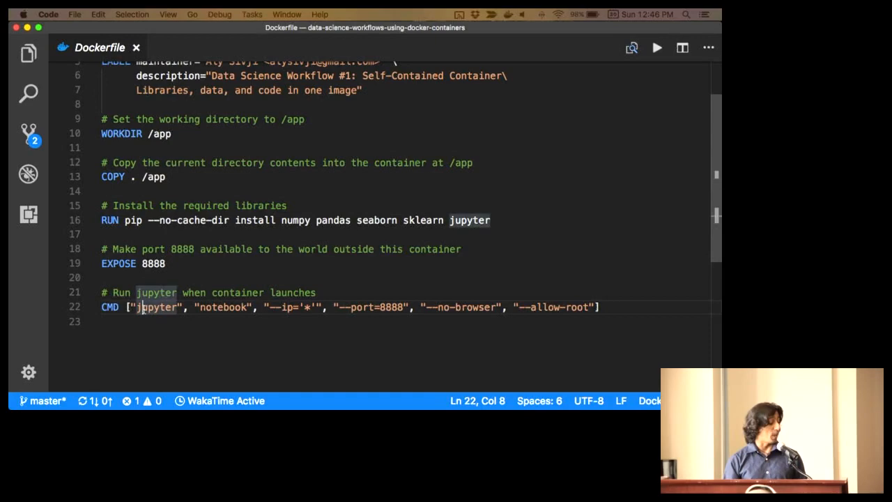
mouse_move(109, 306)
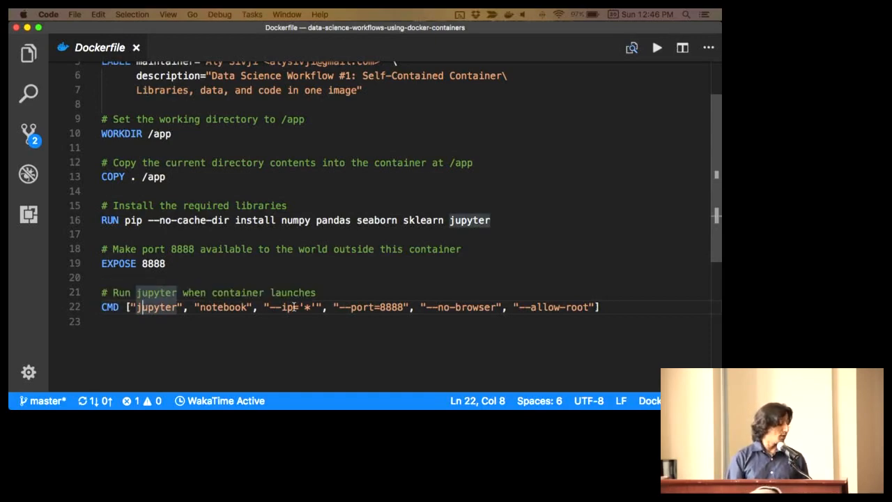
mouse_move(458, 302)
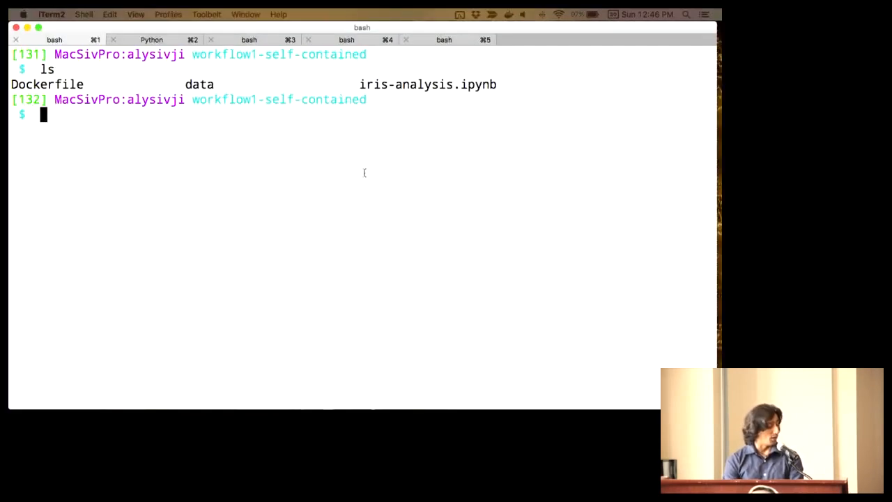
- List the local Docker images showing alysivji/workflow1-self-contained, then begin a docker run command
text(docker)
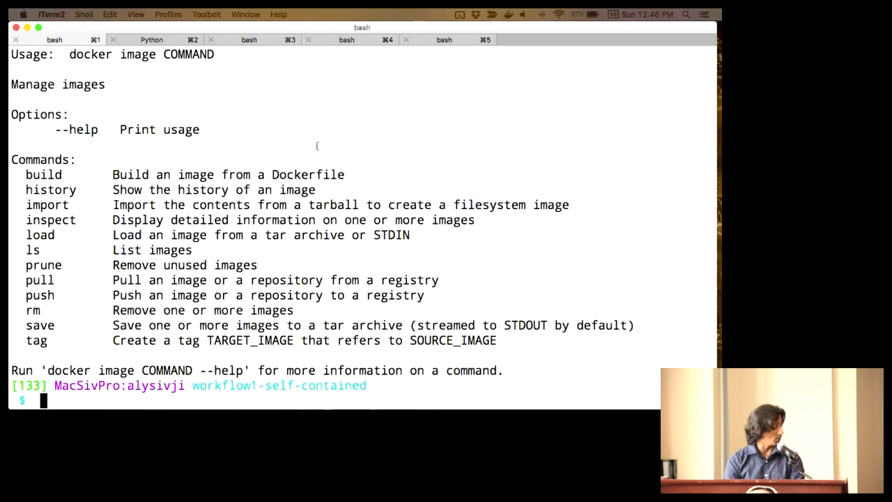
text(doc)
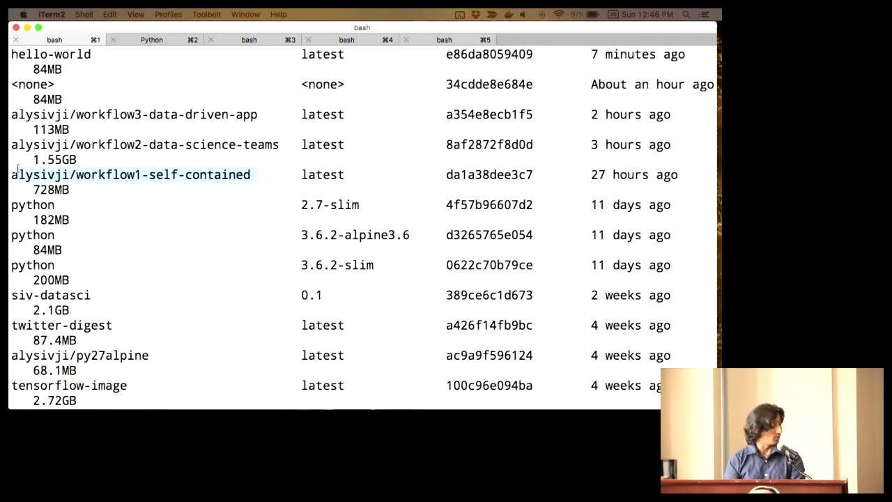
scroll(down, 3)
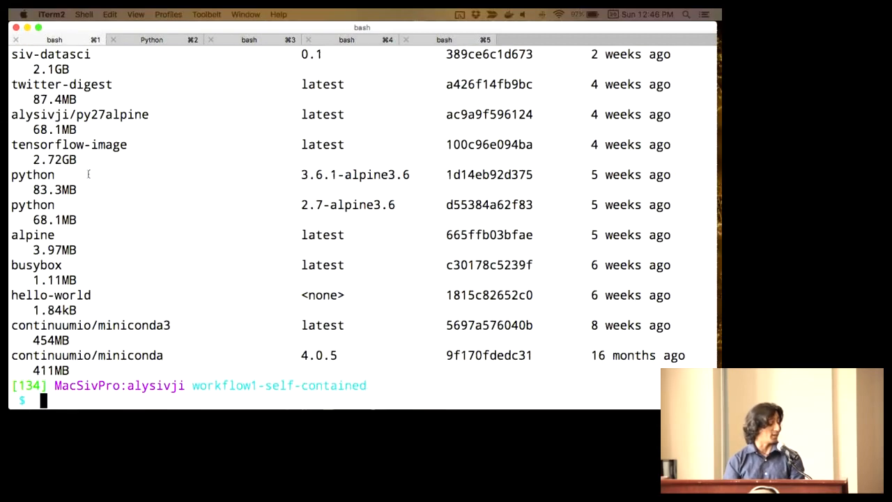
text(docker run -p)
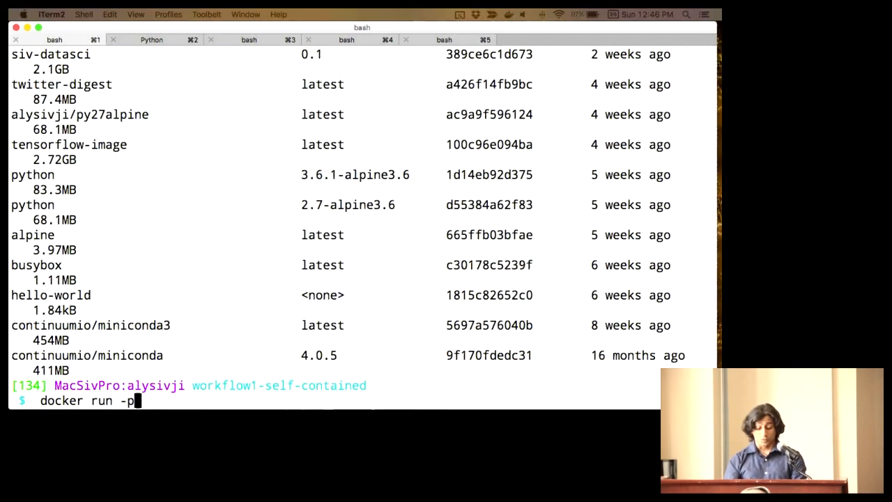
- Run alysivji/workflow1-self-contained with container port 8888 published on host port 9999
text(9999:)
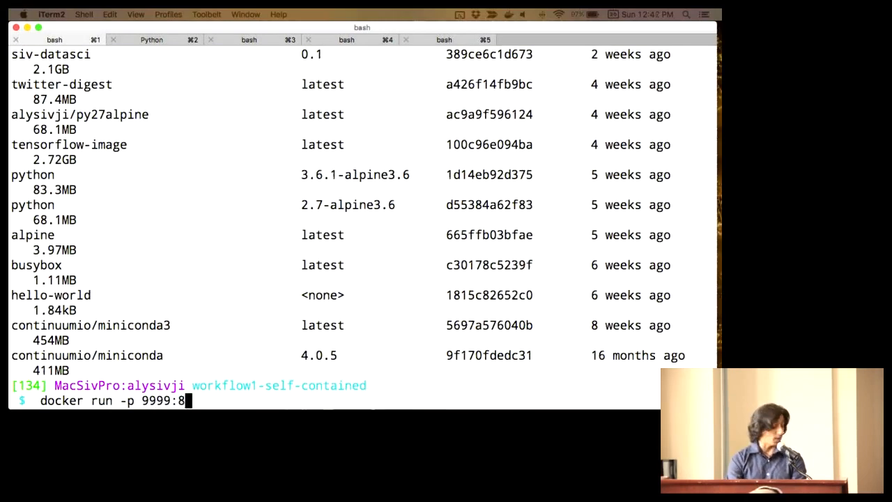
text(888)
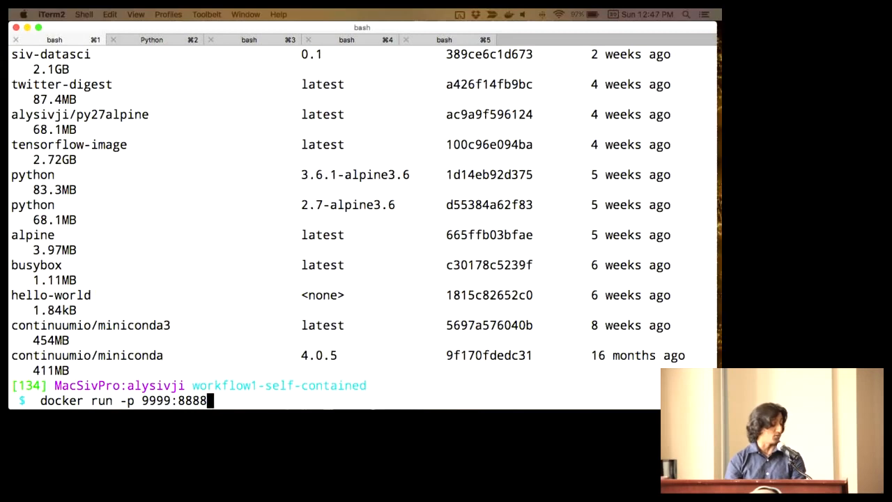
text(alysivji/workflow1-self-contained)
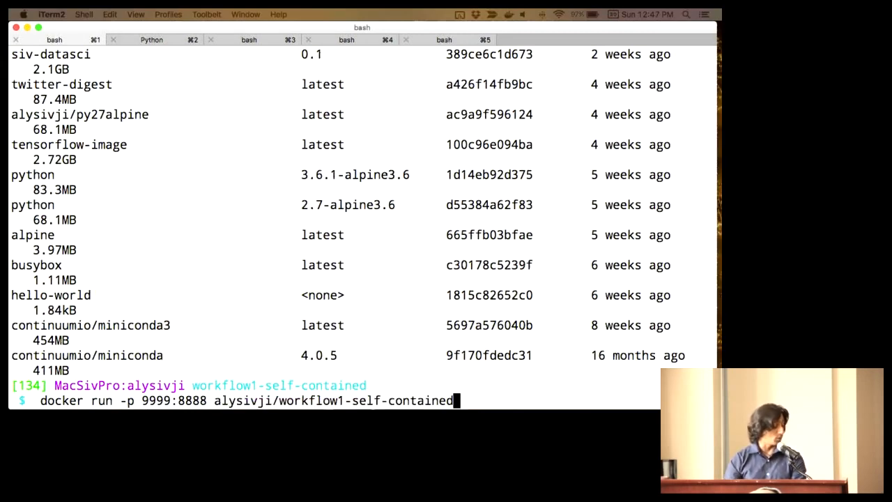
key(Return)
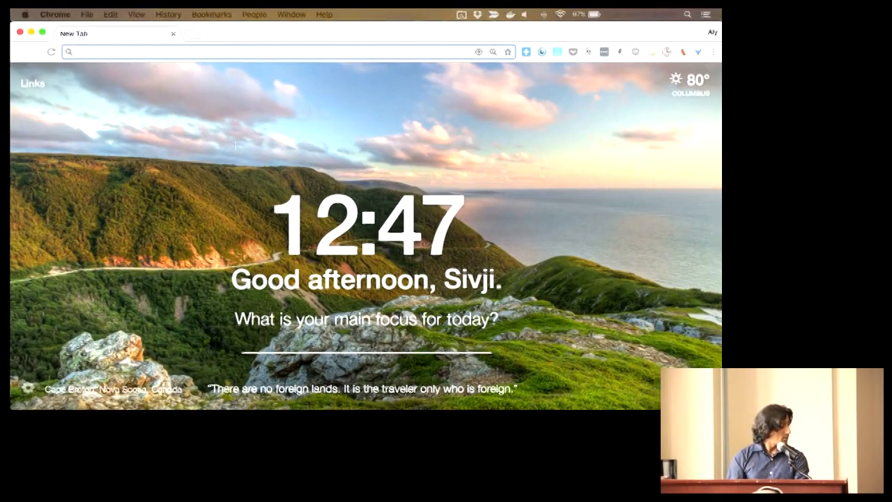
- Load the notebook via the localhost:8888 token URL, hide the header and run the library-versions cell
text(http://localhost:8888/?token=e5a15f0dc7277d762c40866b08cfad21b5037c255c75477c)
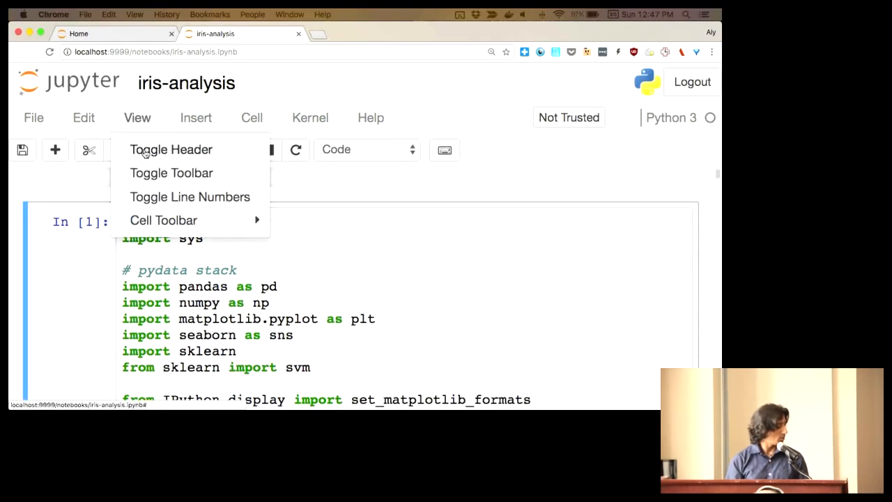
click(170, 149)
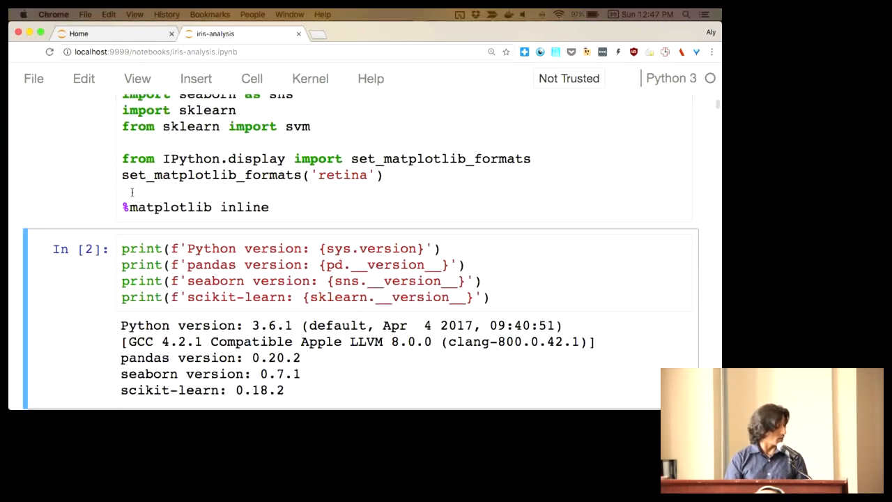
scroll(down, 3)
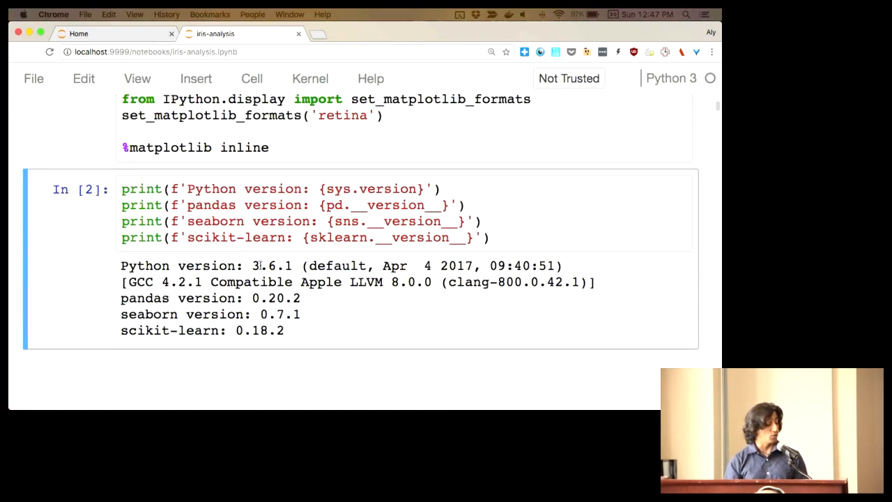
click(301, 205)
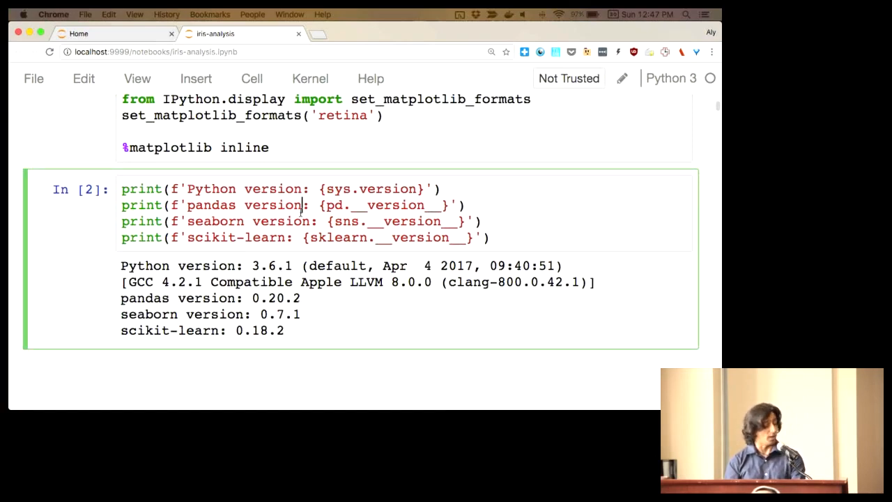
key(shift+enter)
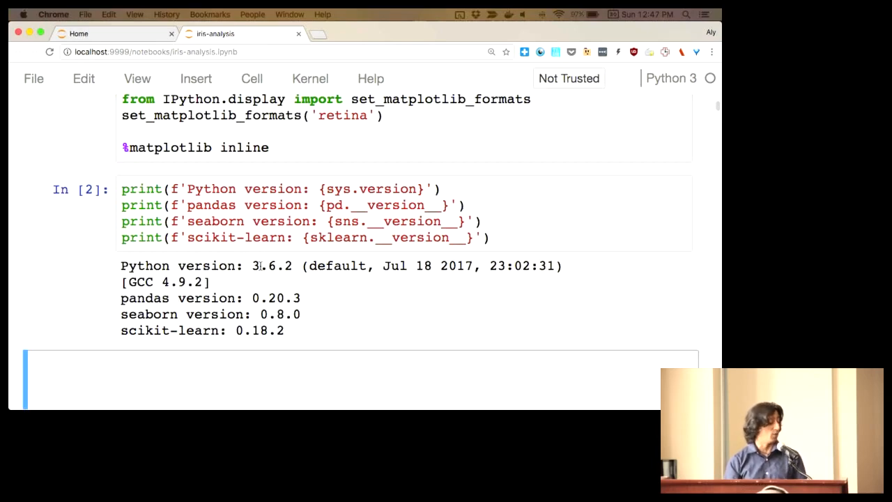
- Scroll through the iris analysis and run the cell rendering the SVC decision-boundary plots
scroll(down, 3)
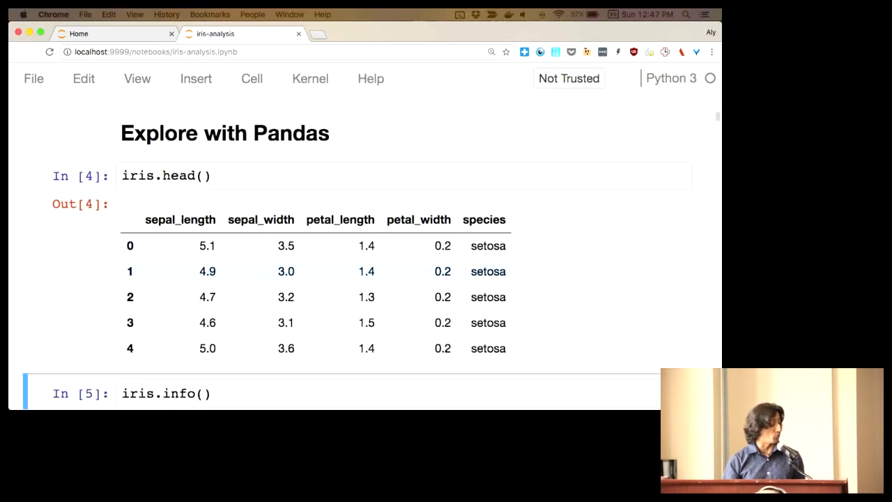
scroll(down, 3)
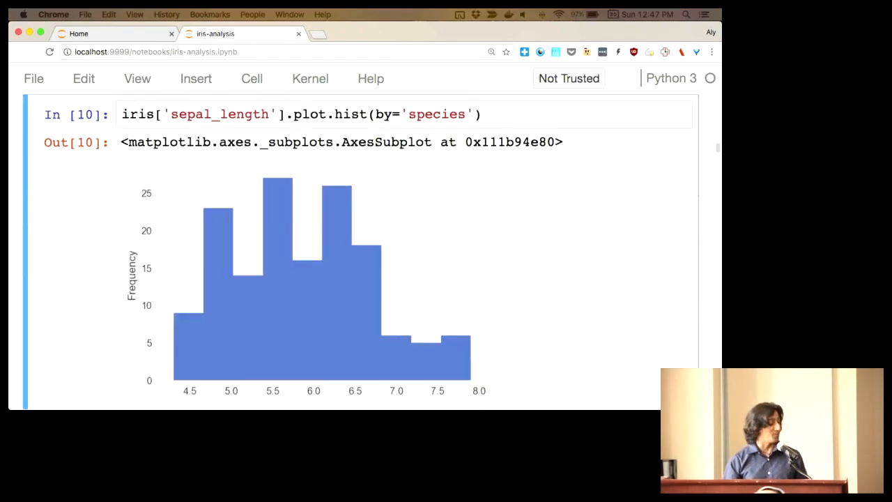
scroll(down, 3)
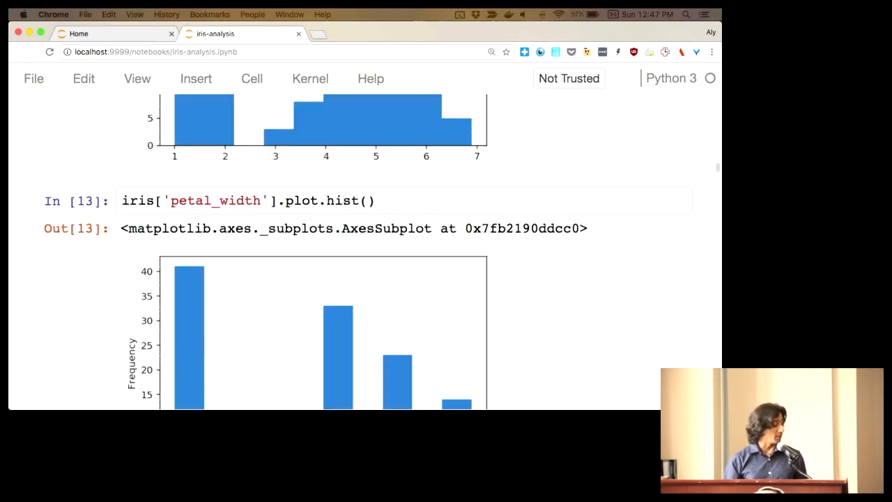
scroll(down, 3)
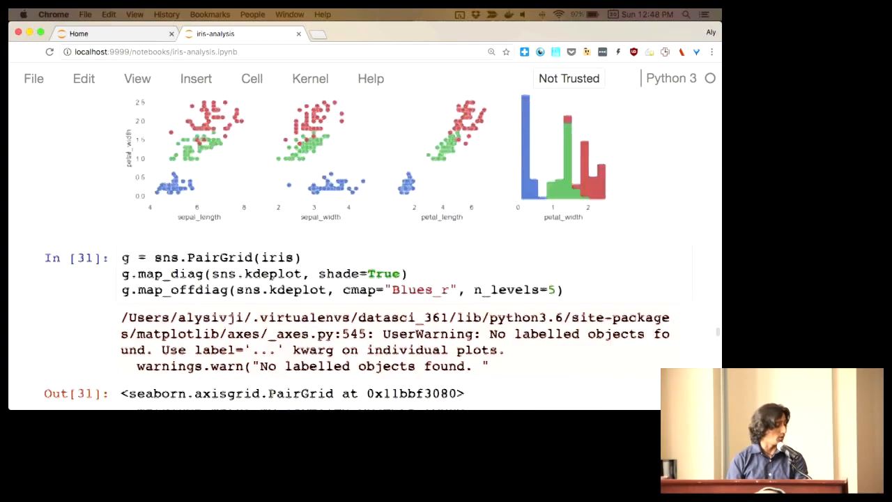
scroll(down, 3)
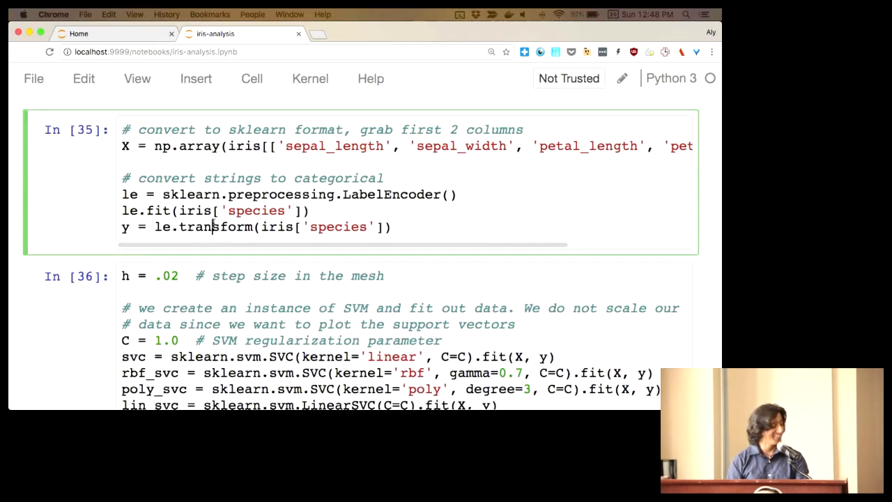
scroll(down, 3)
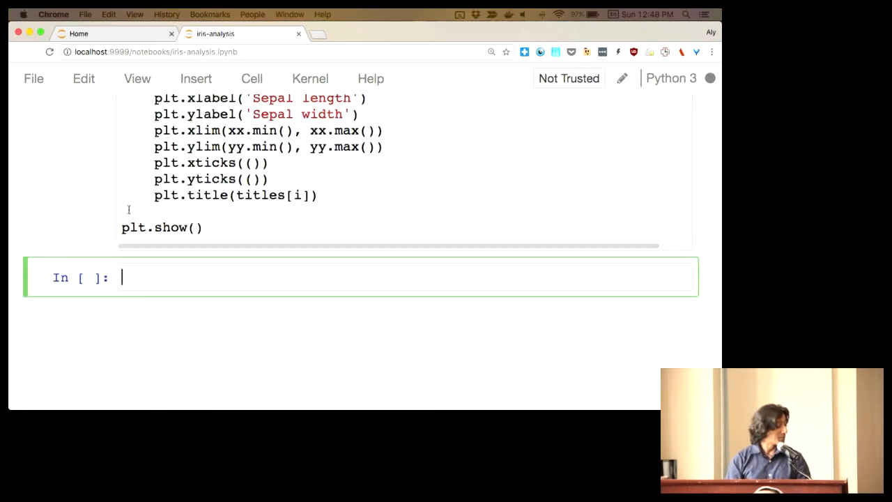
key(shift+enter)
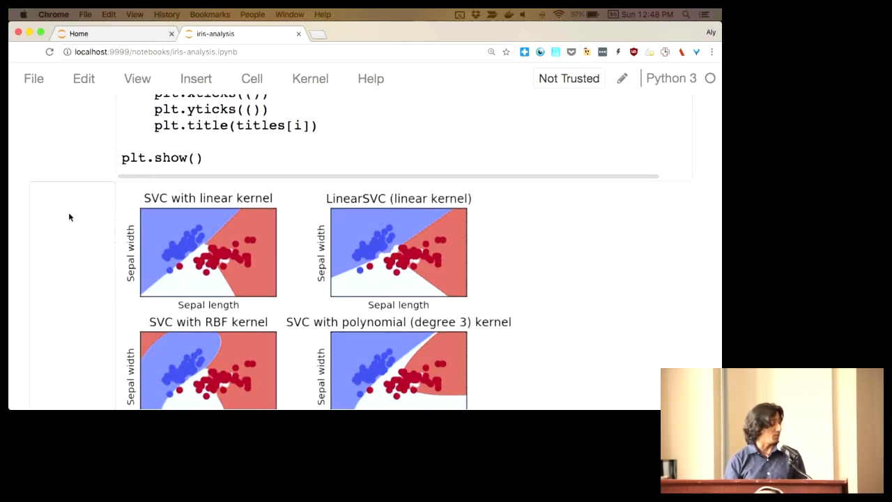
mouse_move(69, 217)
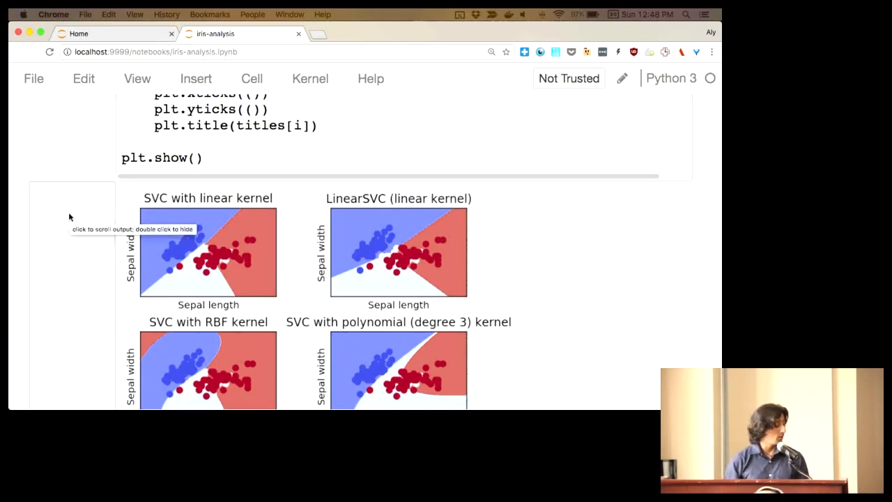
scroll(down, 3)
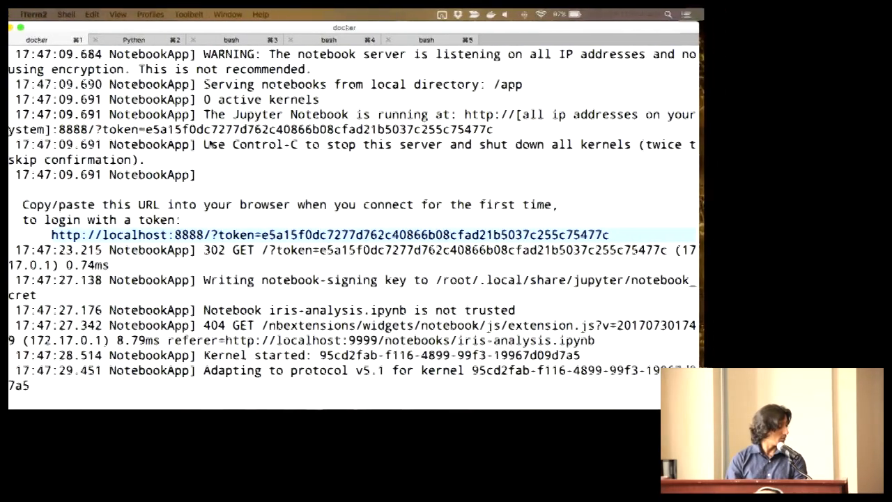
- Stop the notebook server, list containers with docker ps -a, and restart container 59e7ea29e88d with docker start -a
key(ctrl+c)
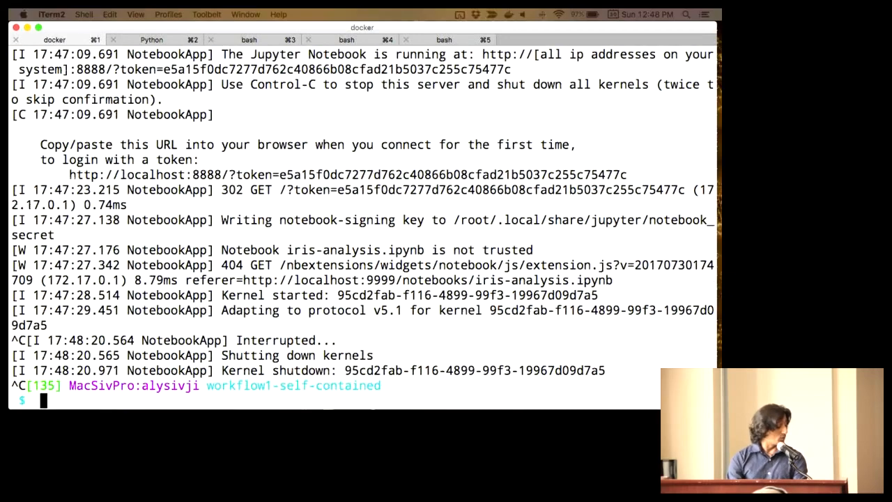
text(docker ps -a)
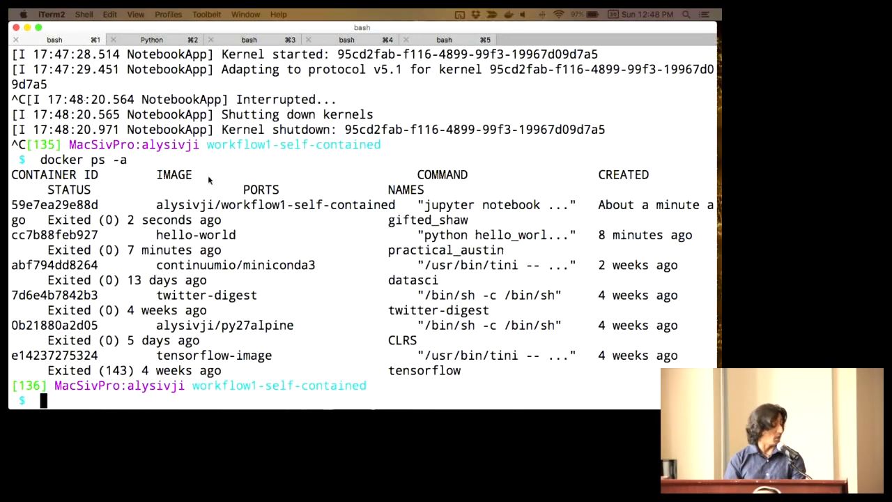
double_click(54, 204)
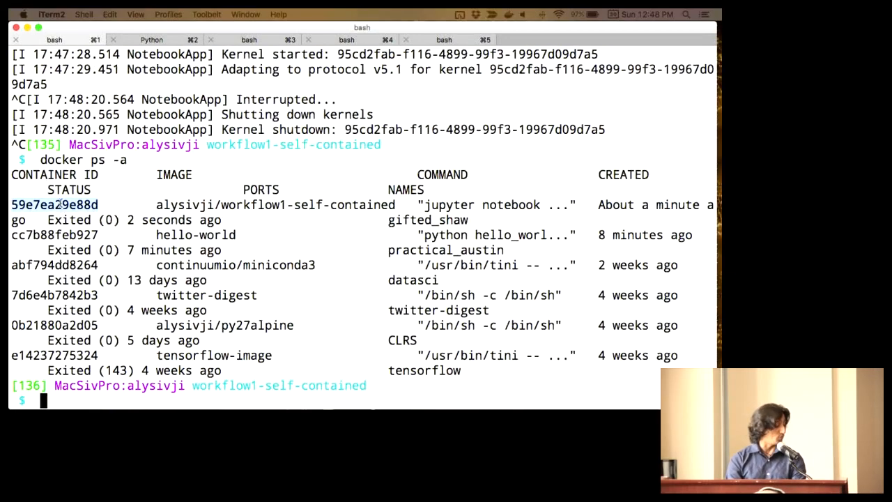
text(docker start -a 59e7ea29e88d)
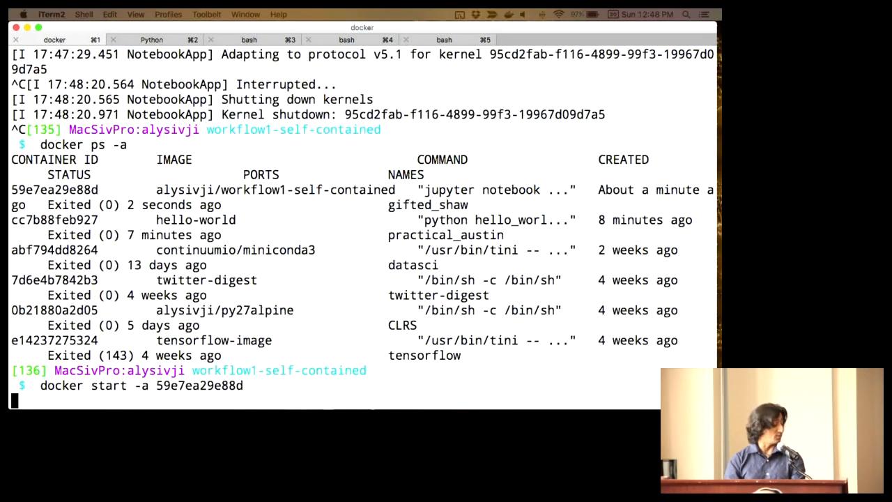
key(Return)
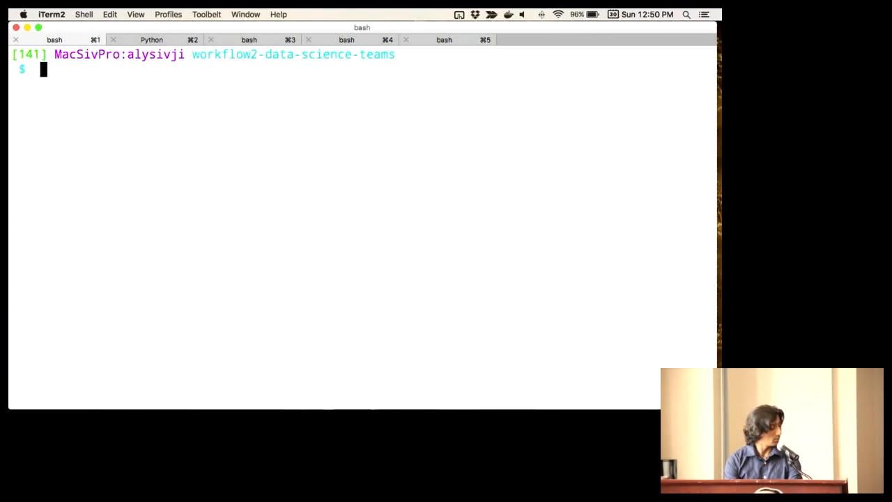
- List the folder and view the workflow2-data-science-teams Dockerfile installing jupyter and pandas via conda
text(ls)
text(docker)
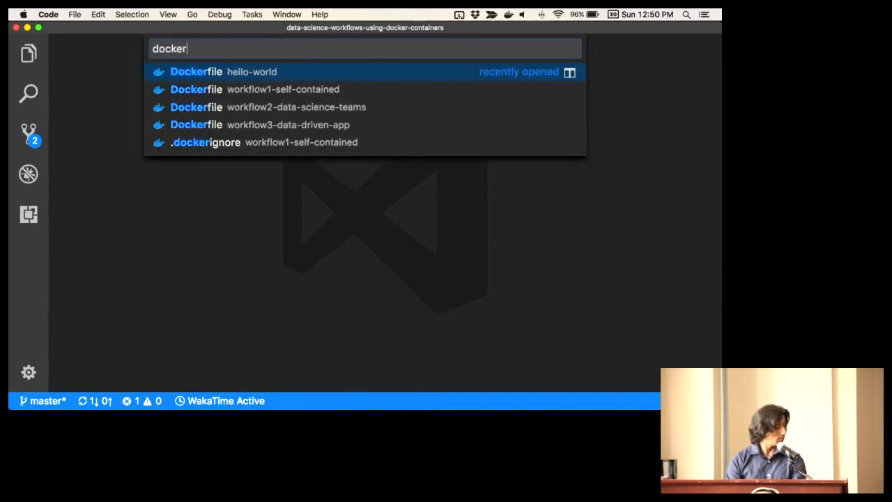
click(251, 71)
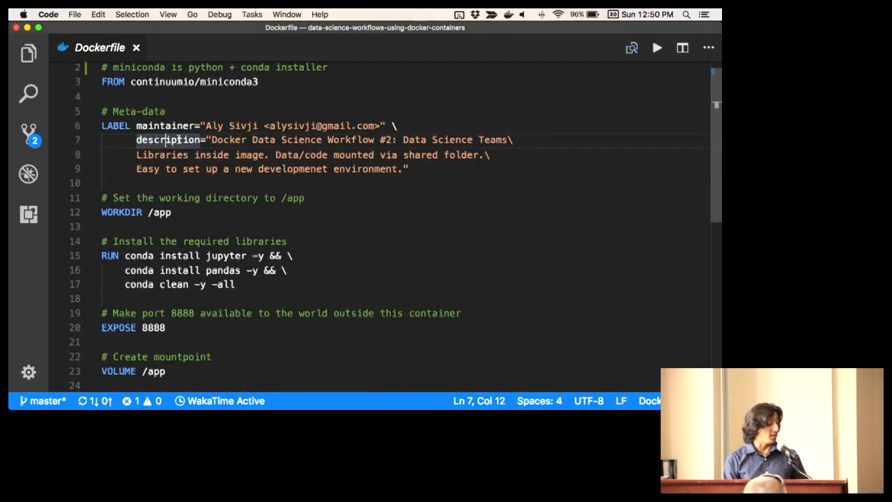
scroll(down, 3)
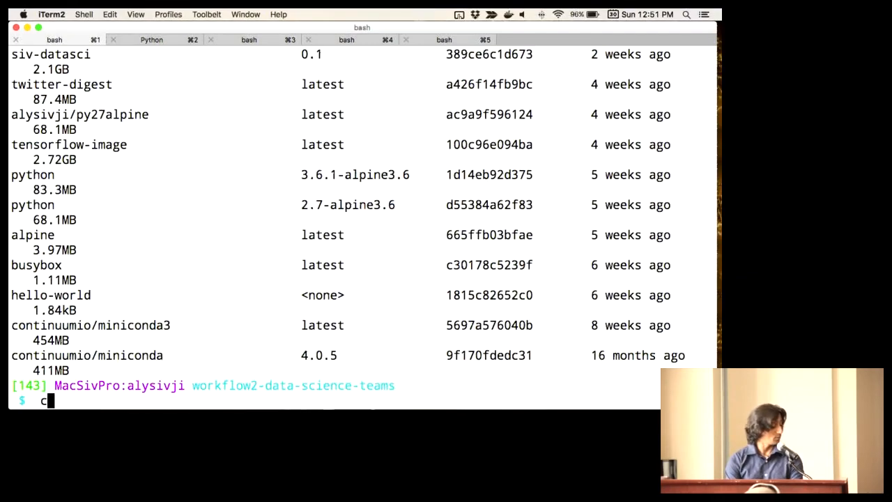
- Begin the docker run command mapping port 9999:8888 and check local images from the datasci shell
text(docker run)
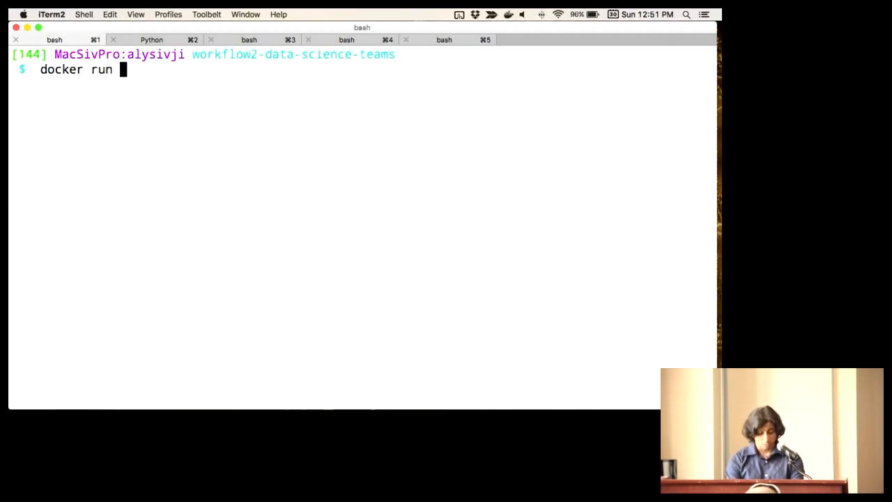
text(-p)
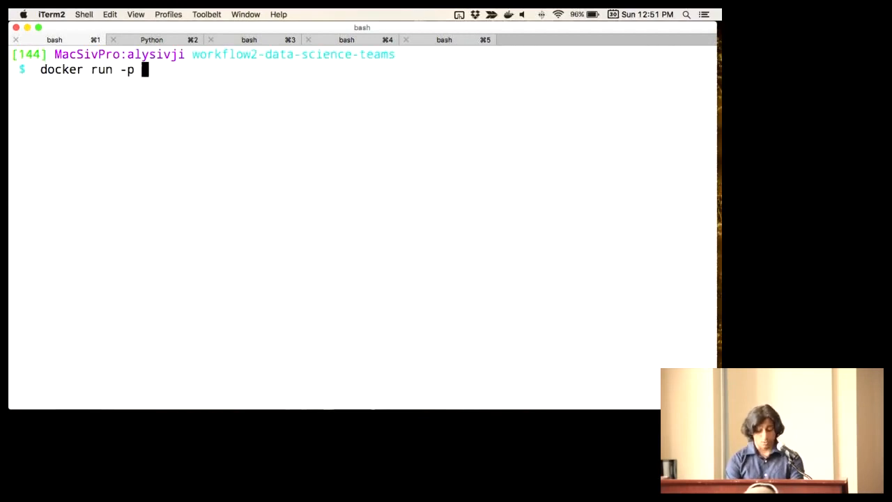
text(9999:88)
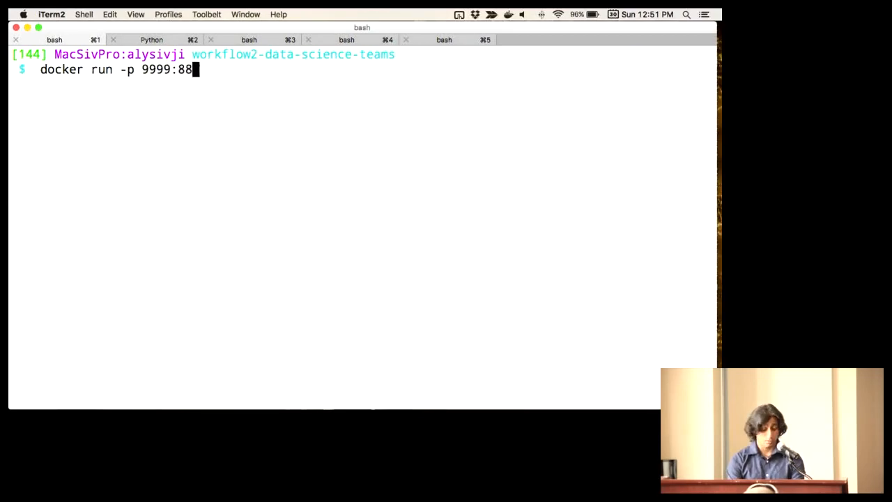
text(88)
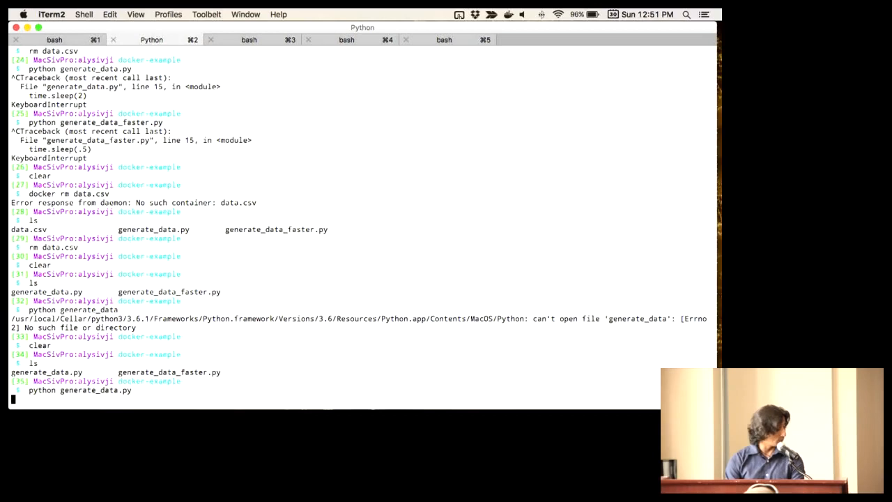
click(54, 39)
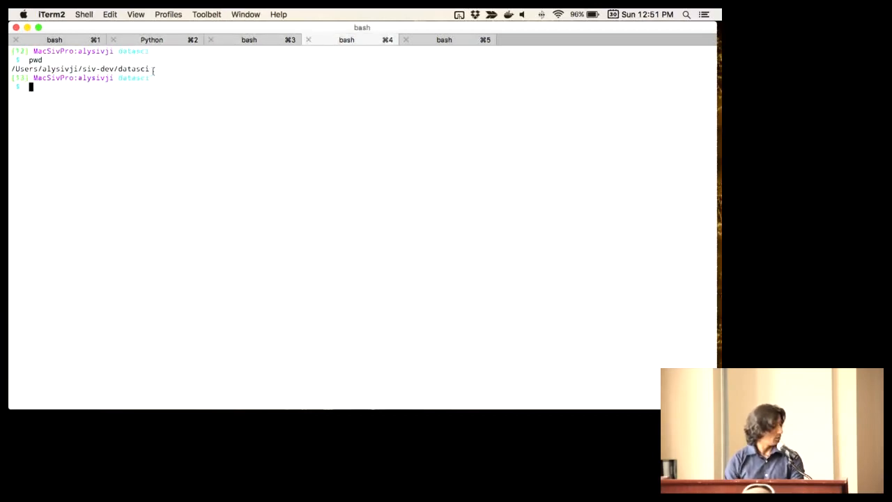
text(docker images)
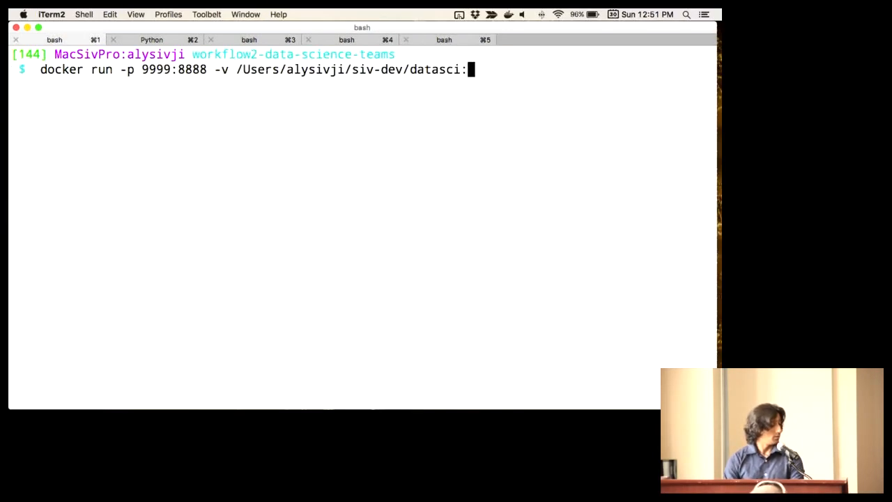
- Mount the datasci folder at /app, launch alysivji/workflow2-data-science-teams and select the token login URL
text(/)
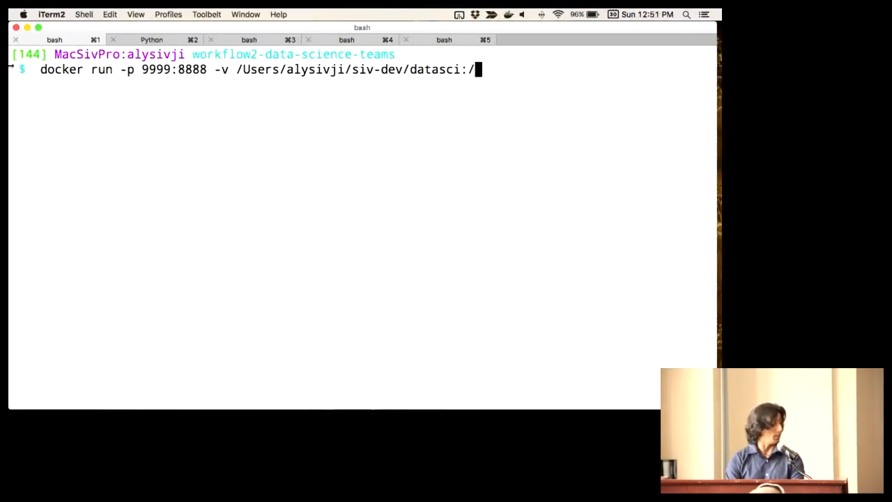
text(app)
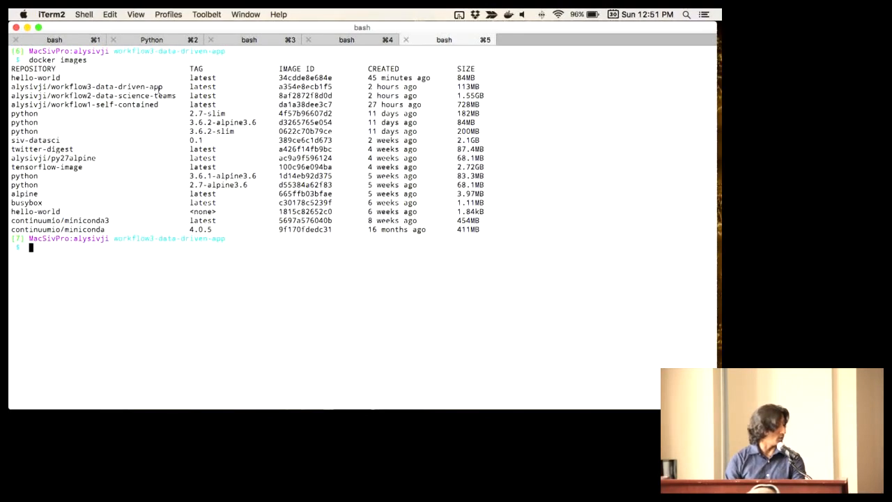
double_click(95, 95)
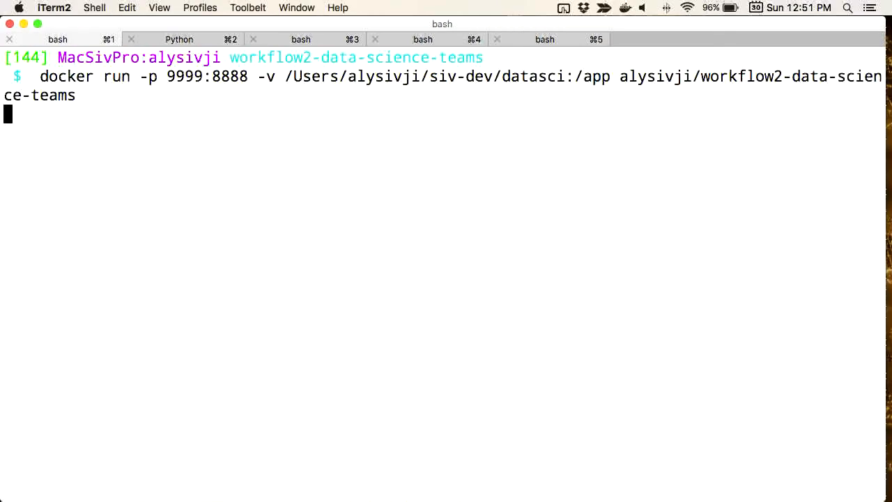
key(Return)
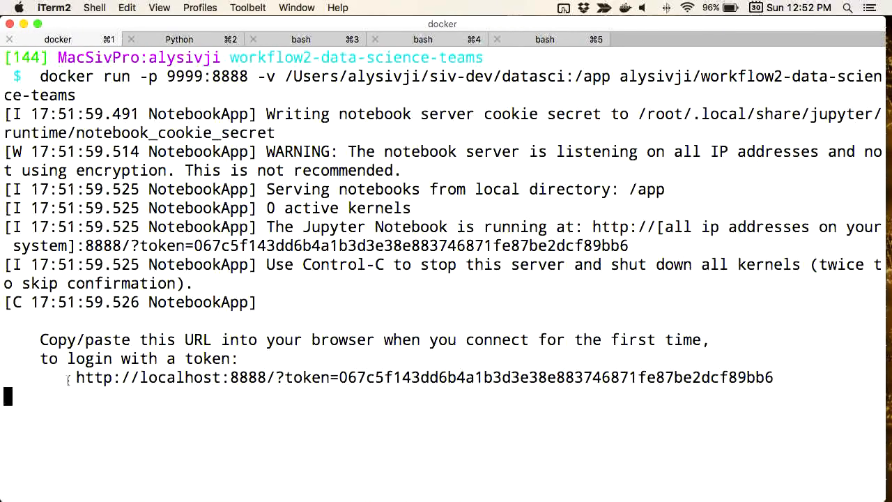
drag(76, 376, 773, 376)
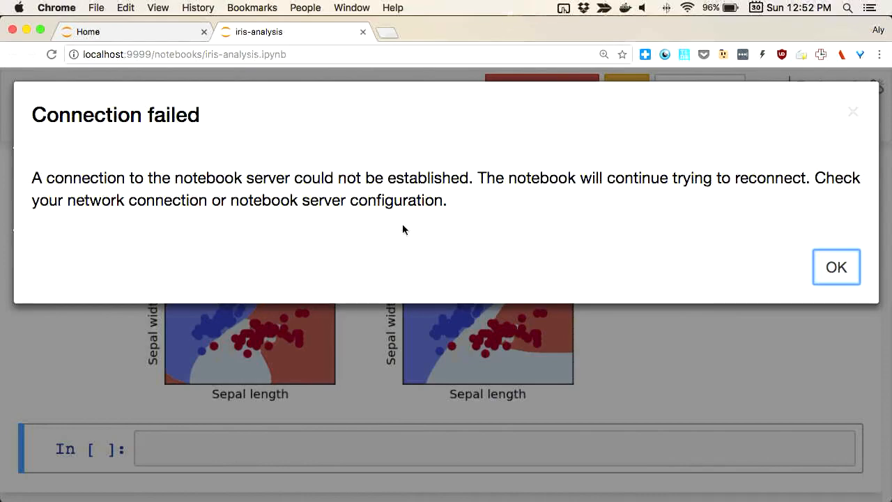
mouse_move(467, 29)
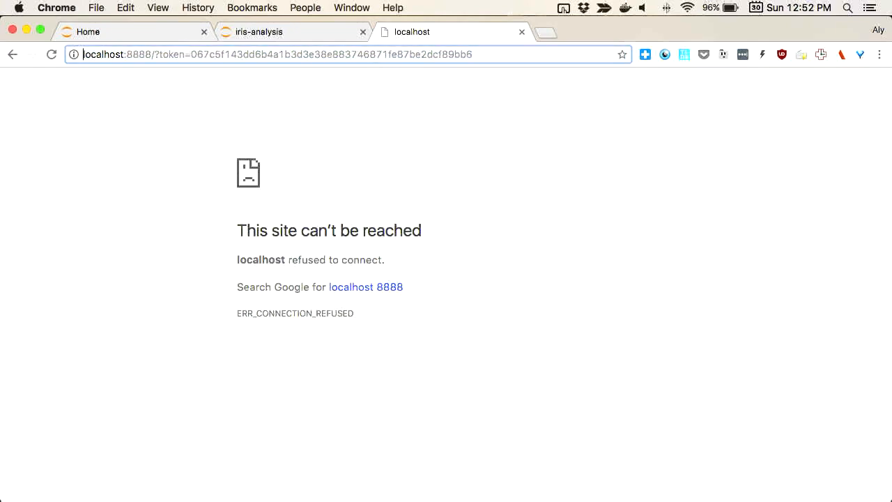
- Load the Jupyter home at localhost:9999 listing the mounted datasci folders
text(9999/tree)
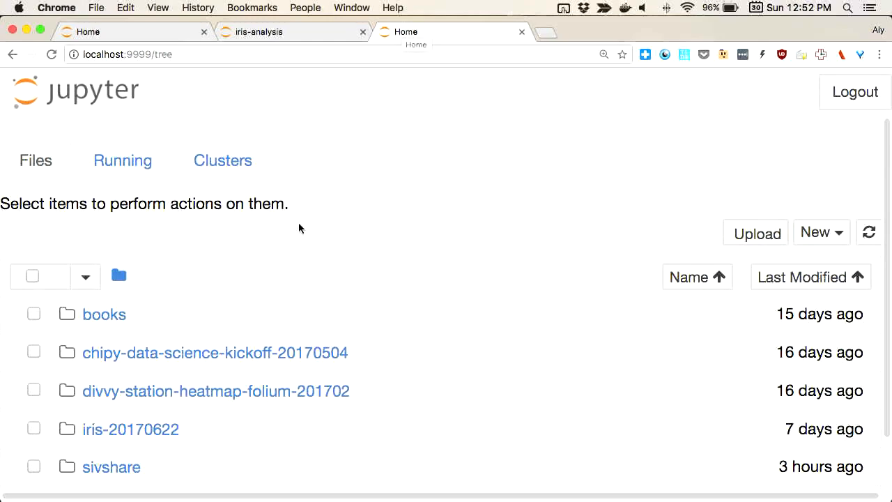
scroll(down, 3)
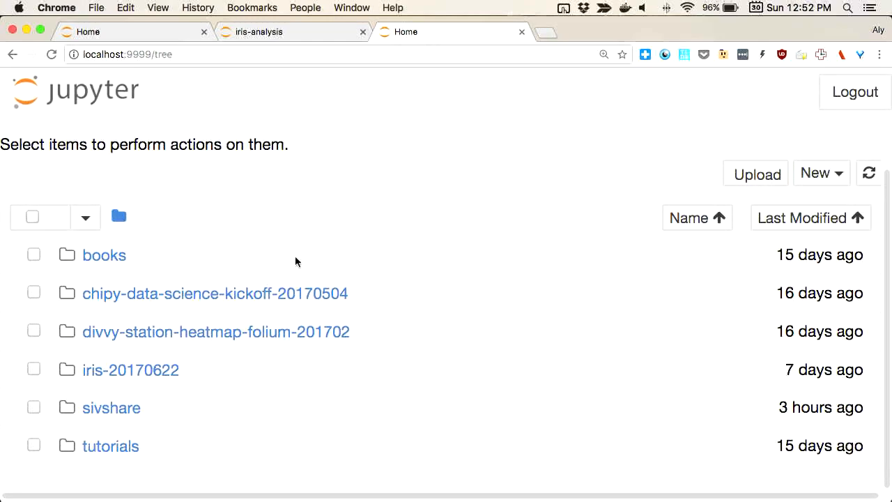
mouse_move(265, 304)
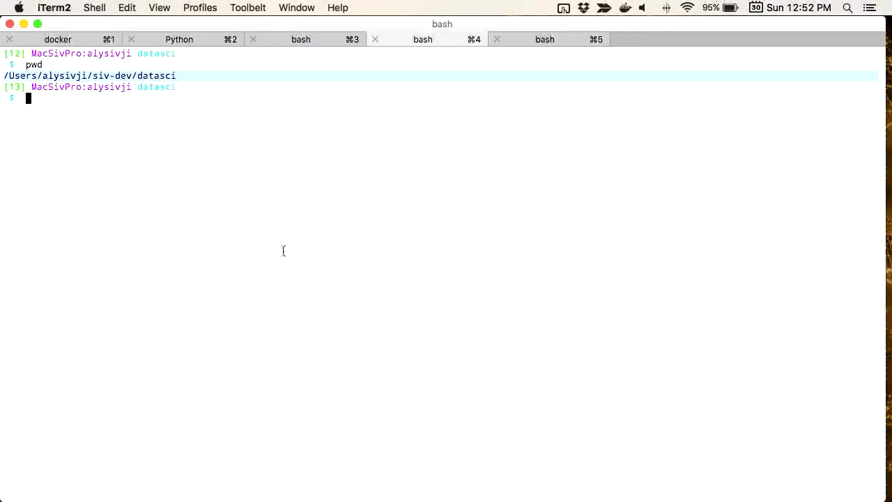
- List the local datasci directory showing books, iris-20170622, sivshare, sivtools and tutorials
text(ls -l)
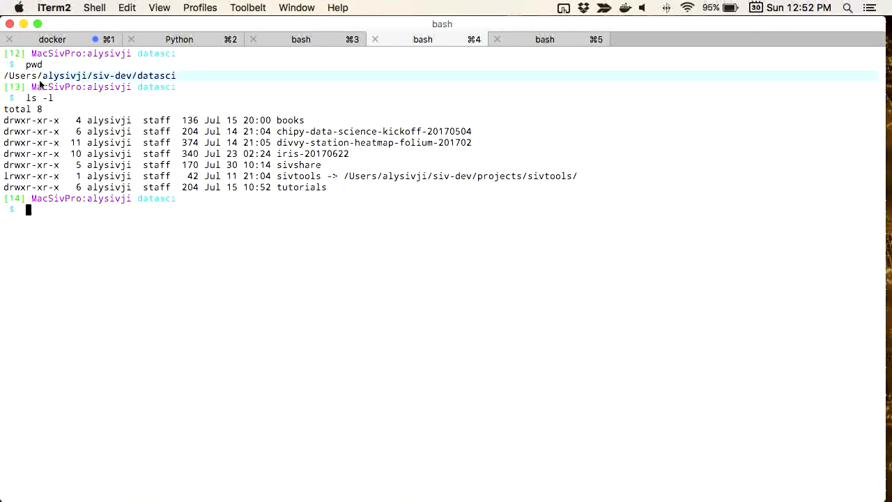
mouse_move(98, 147)
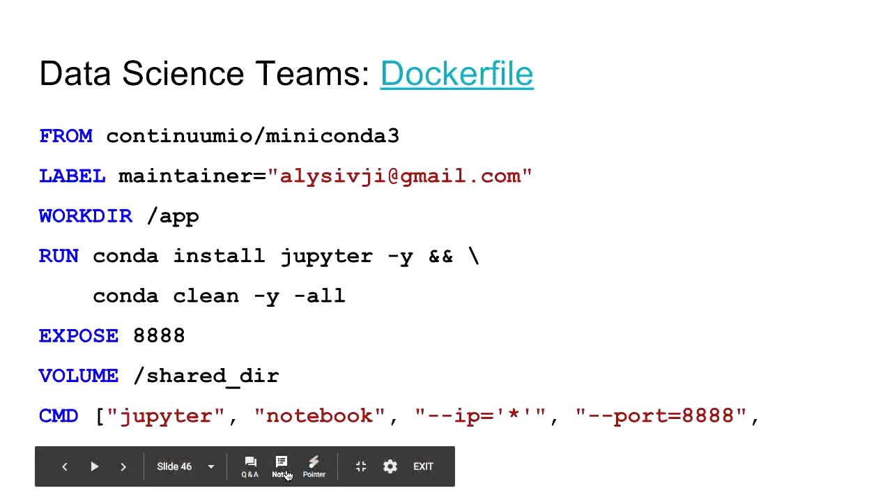
mouse_move(281, 466)
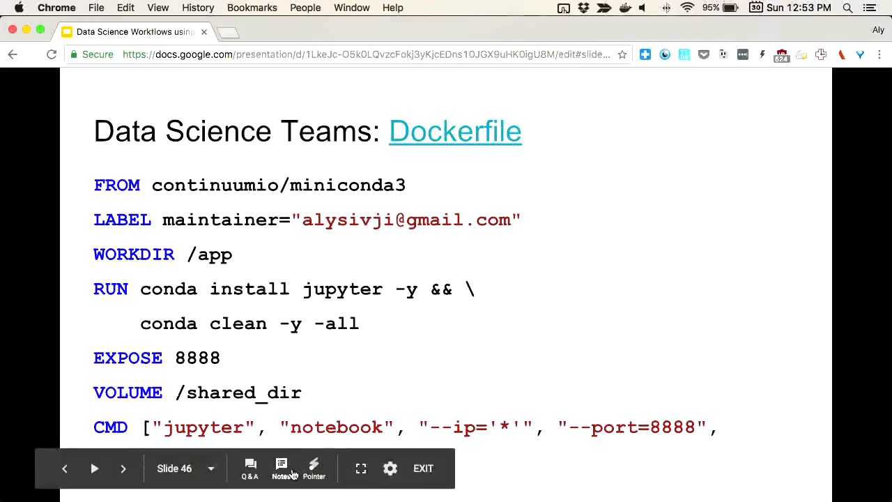
- Return the slideshow to full screen on slide 46, the Data Science Teams Dockerfile
click(359, 468)
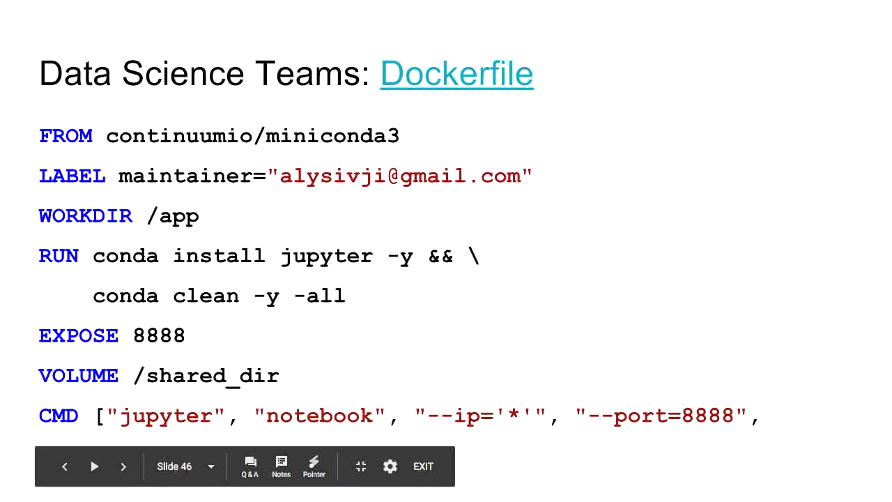
click(123, 465)
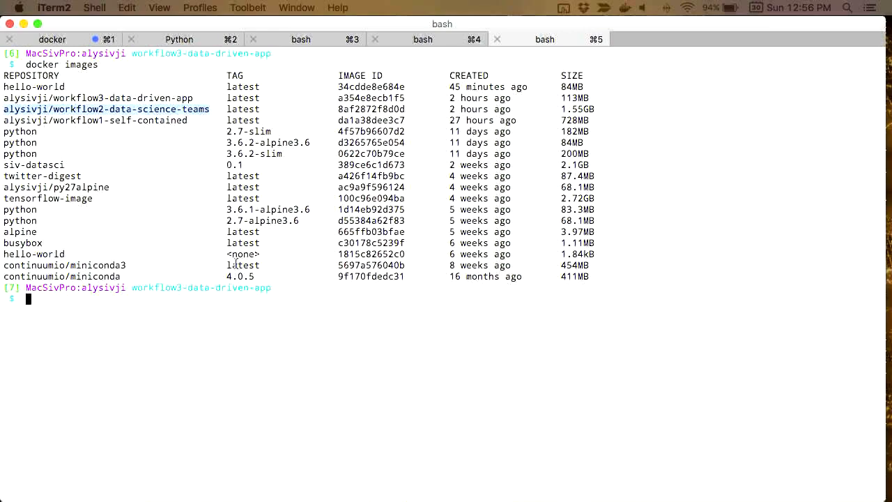
- Switch to the workflow shell and print requirements.txt of the workflow3-data-driven-app project
click(53, 39)
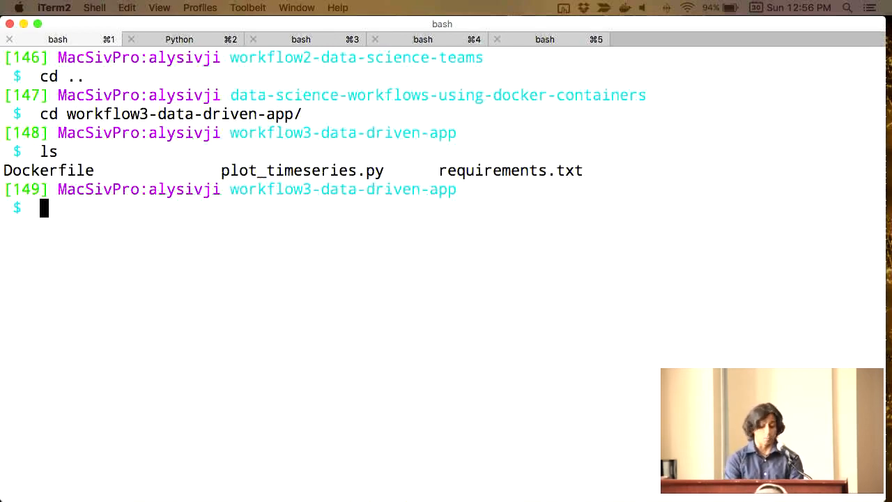
text(cat requirements.txt)
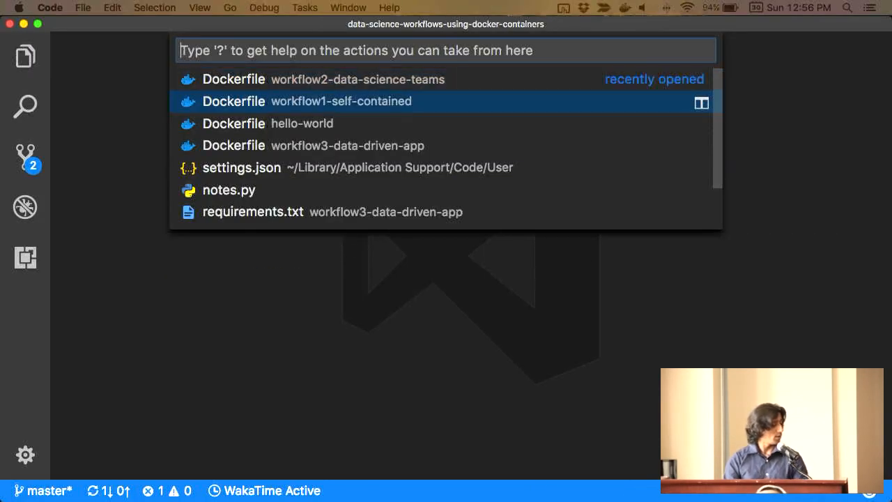
- View the workflow3-data-driven-app Dockerfile down to its /app/data volume, EXPOSE 8050 and plot_timeseries.py entrypoint
click(341, 100)
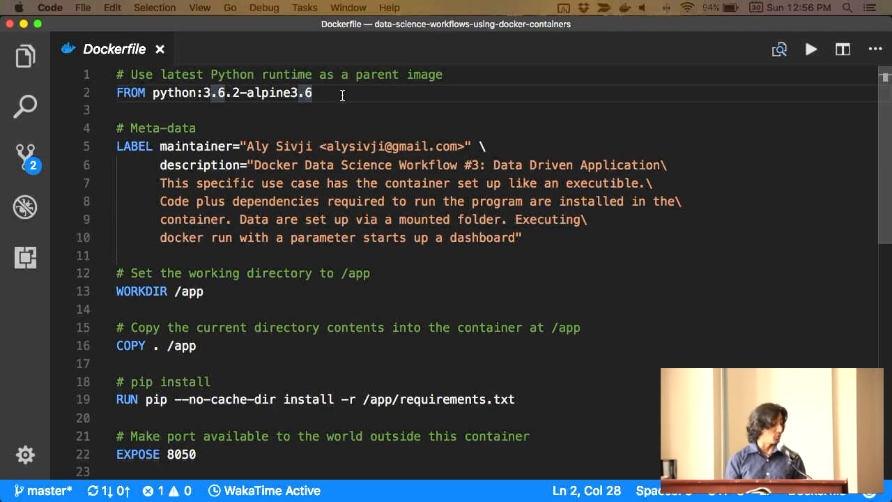
scroll(down, 3)
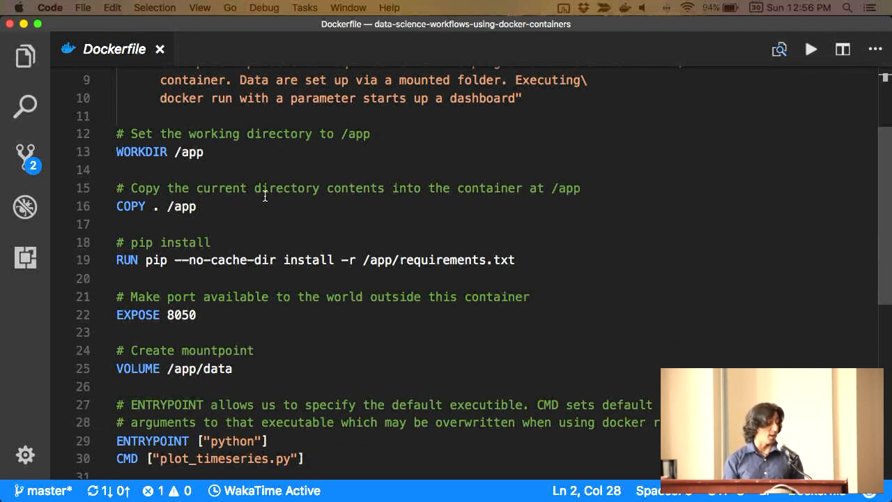
mouse_move(239, 262)
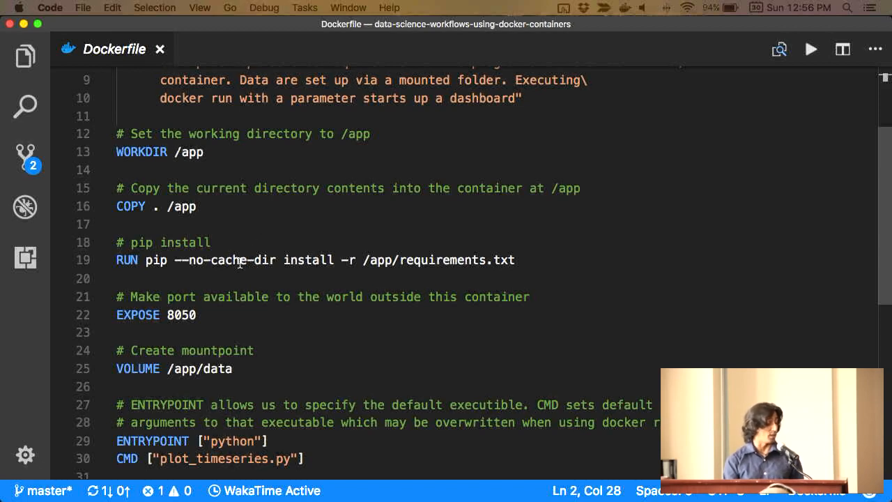
scroll(down, 3)
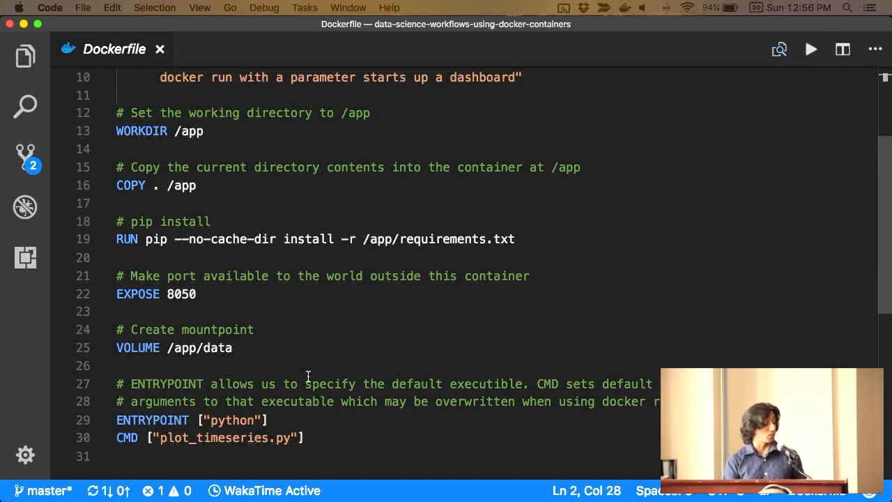
scroll(down, 3)
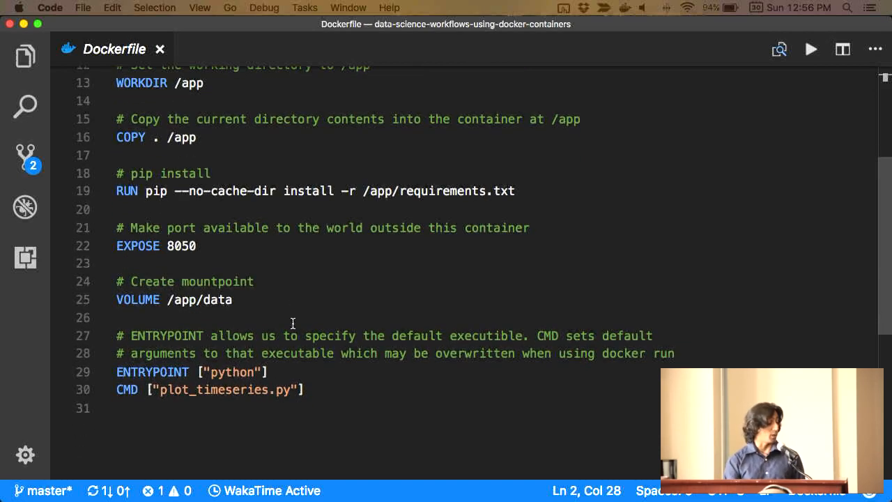
scroll(down, 3)
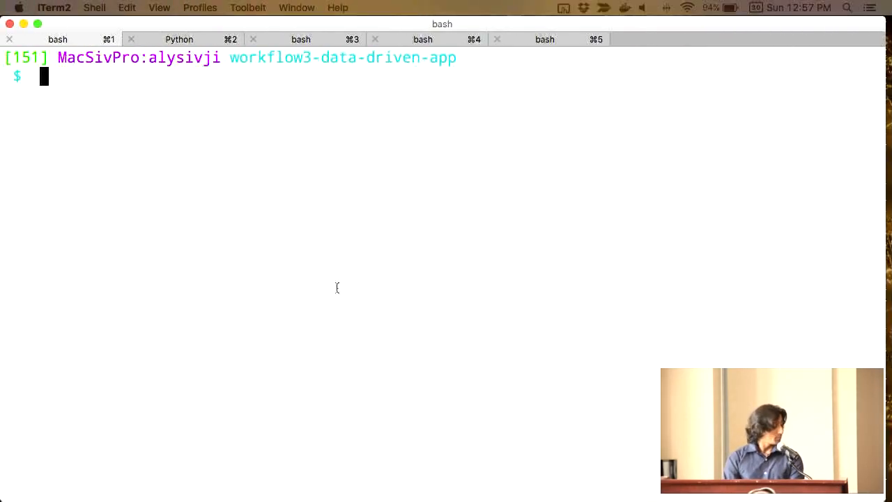
- Run docker images to confirm alysivji/workflow3-data-driven-app is among the local images
text(docker images)
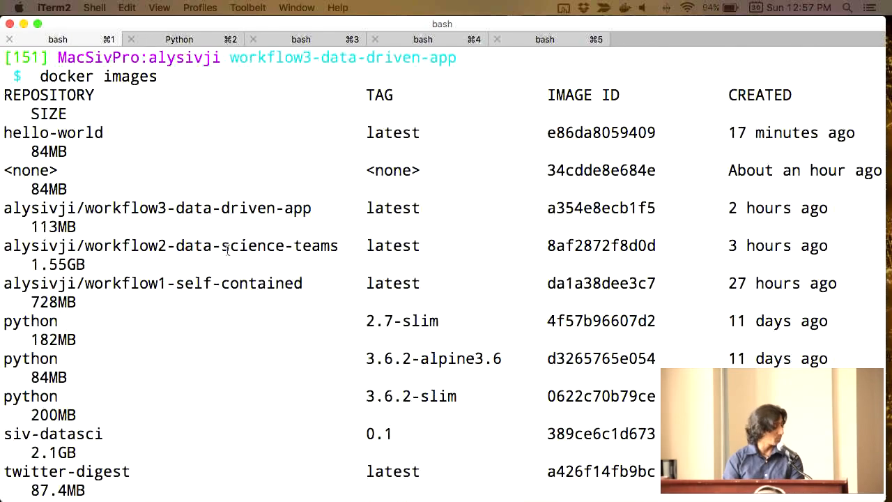
scroll(down, 3)
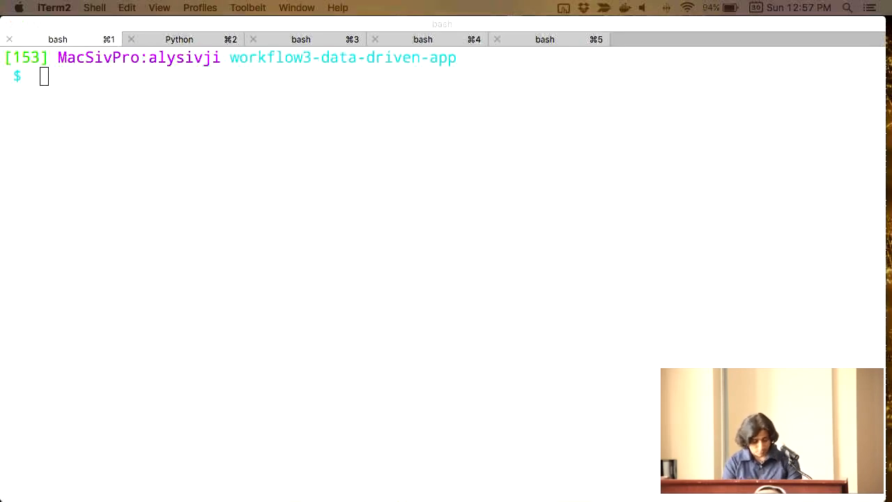
- Begin 'docker run -p 8050:8050 -v' in the workflow3 shell, mapping port 8050 to the container
text(docker r)
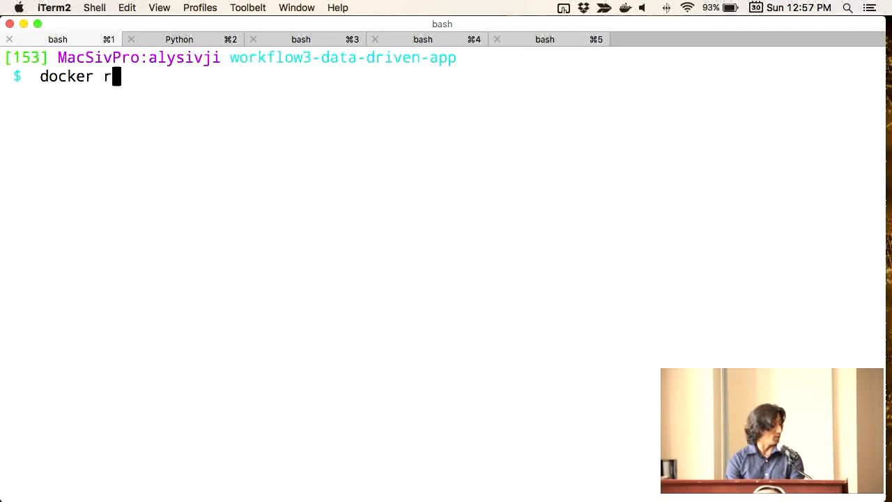
text(un)
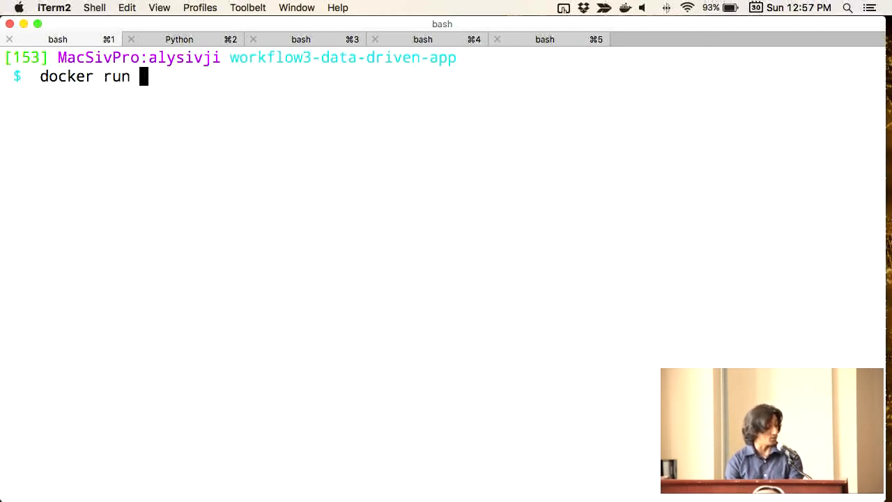
text(-)
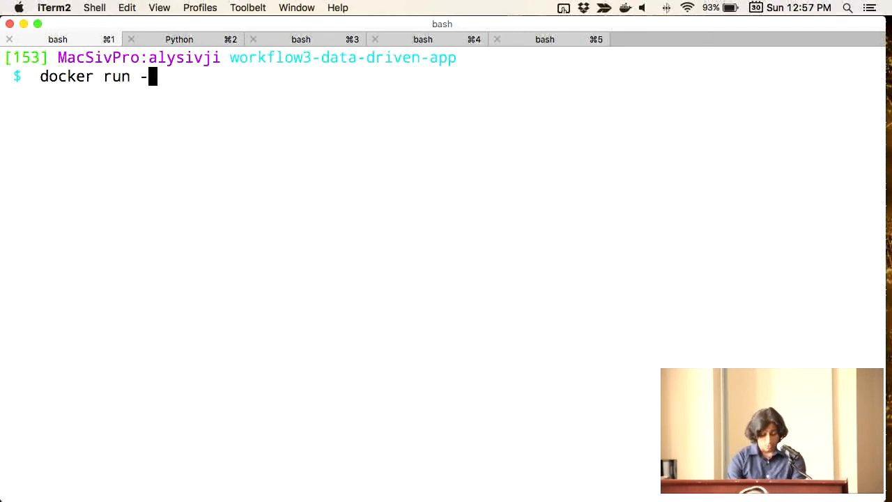
text(p 8050)
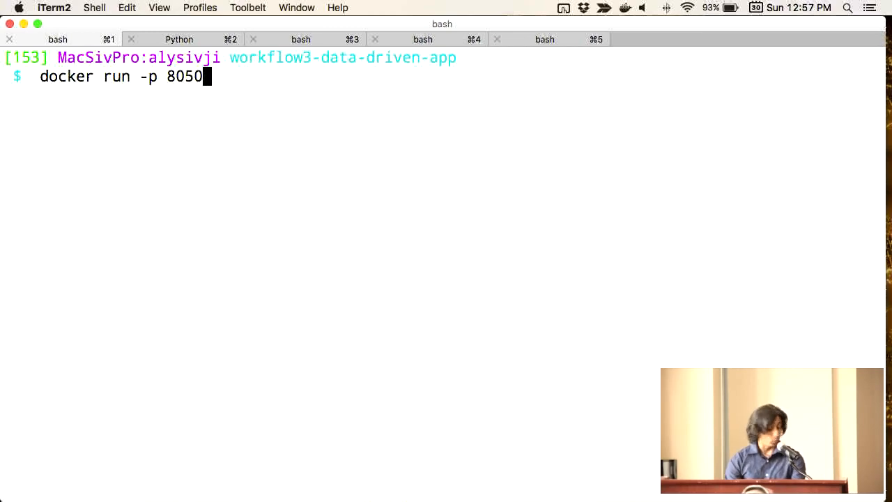
text(:8050)
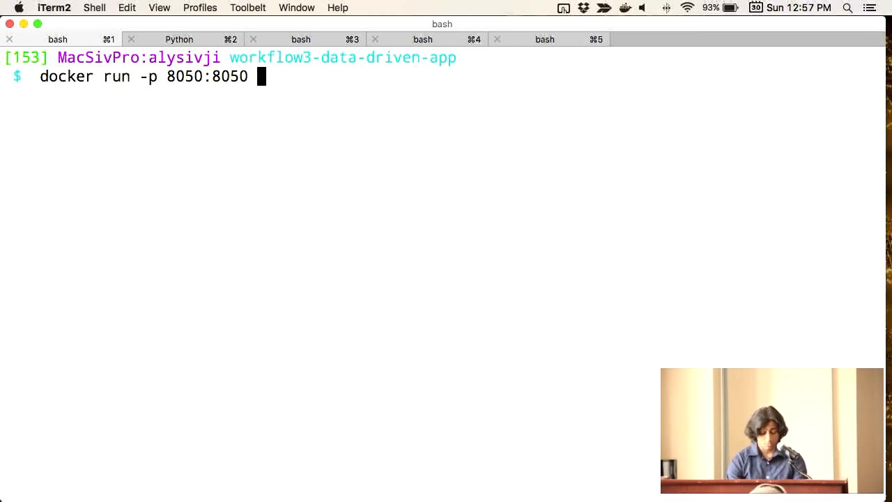
text(-v)
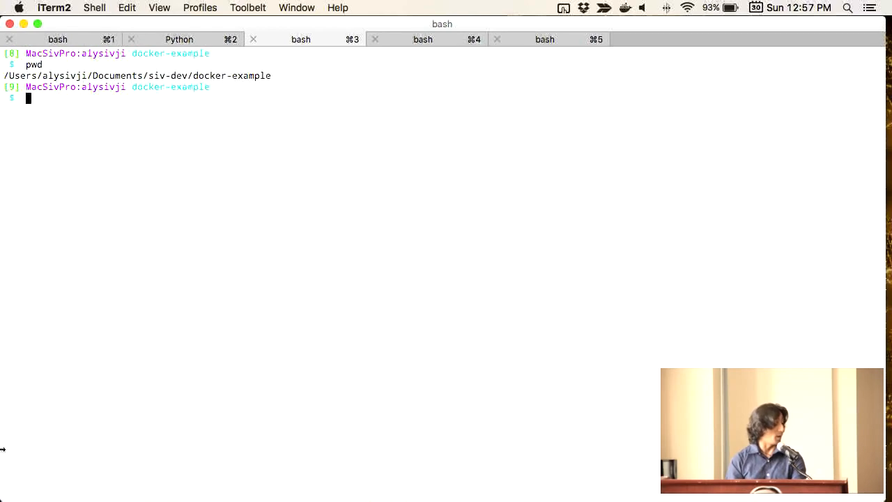
mouse_move(426, 304)
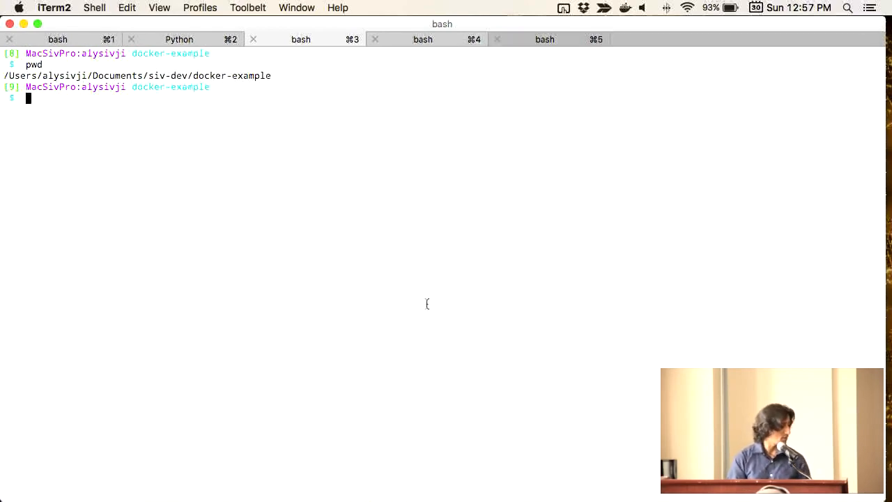
- List the docker-example files with ls and enter 'cat data.csv' to view the data
text(ls)
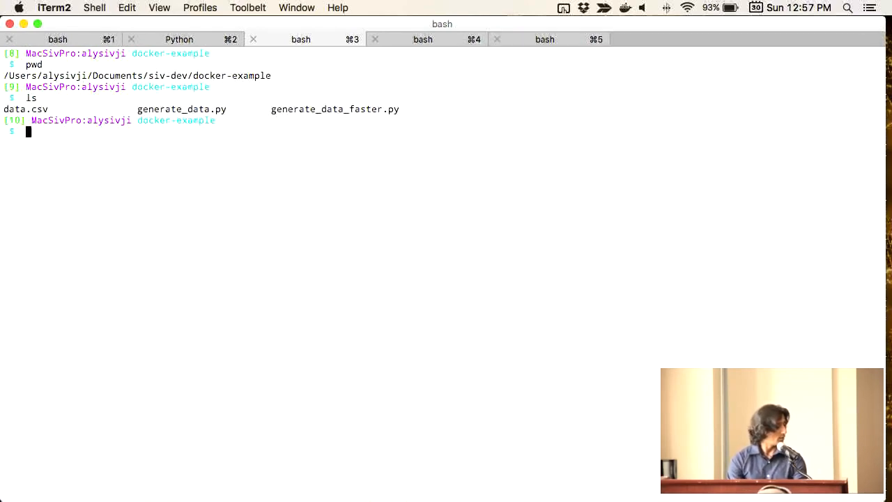
text(cat data)
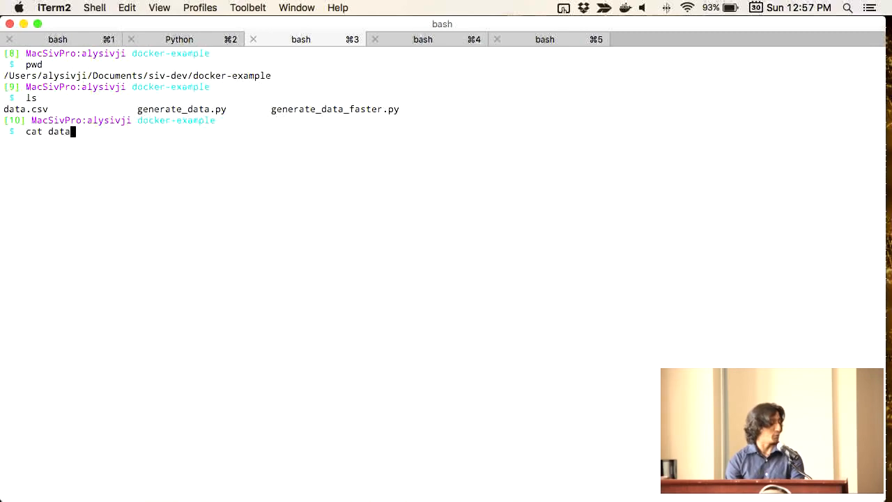
text(.csv)
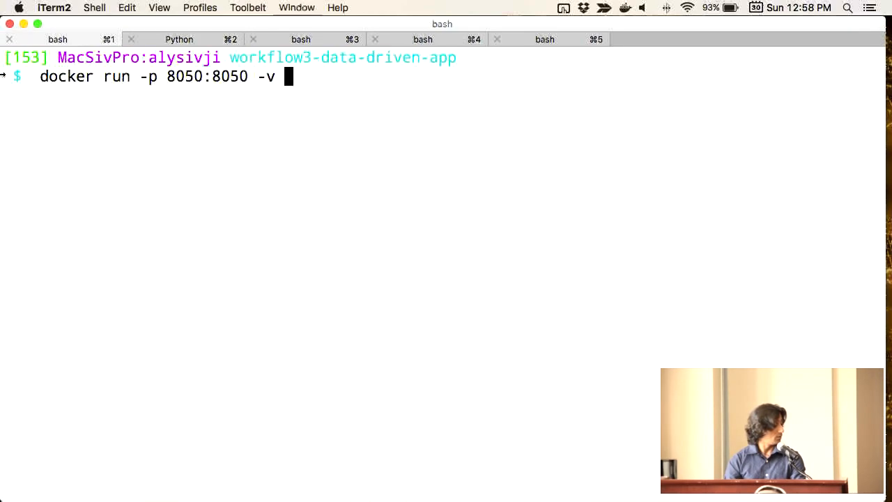
- Mount /Users/alysivji/Documents/siv-dev/docker-example at /app/data and name the container dashboard
text(/Users/alysivji/Documents/siv-dev/docker-example:)
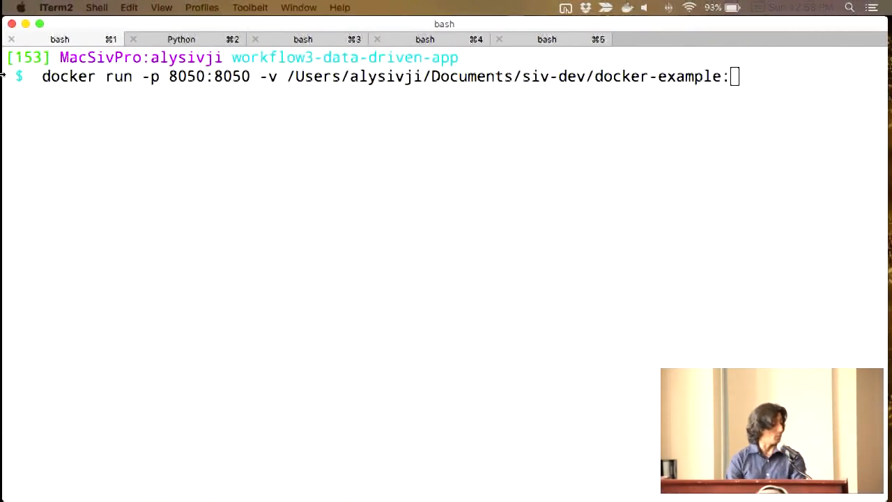
text(/app/)
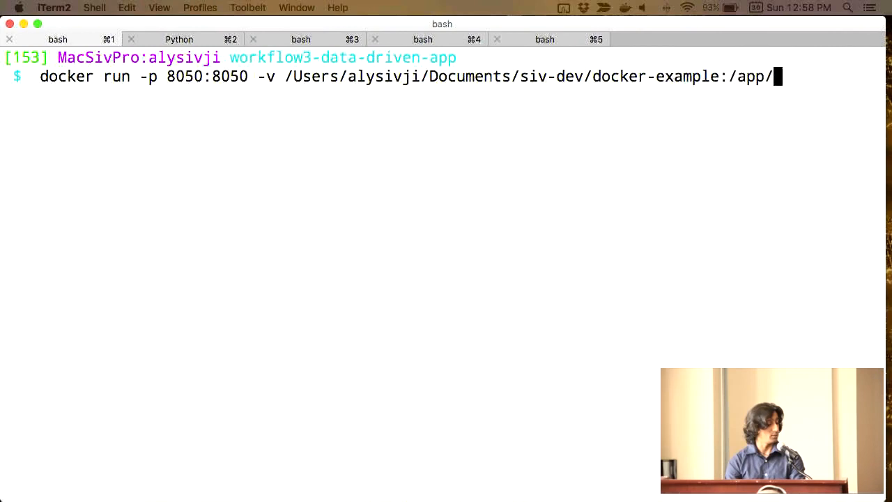
text(data)
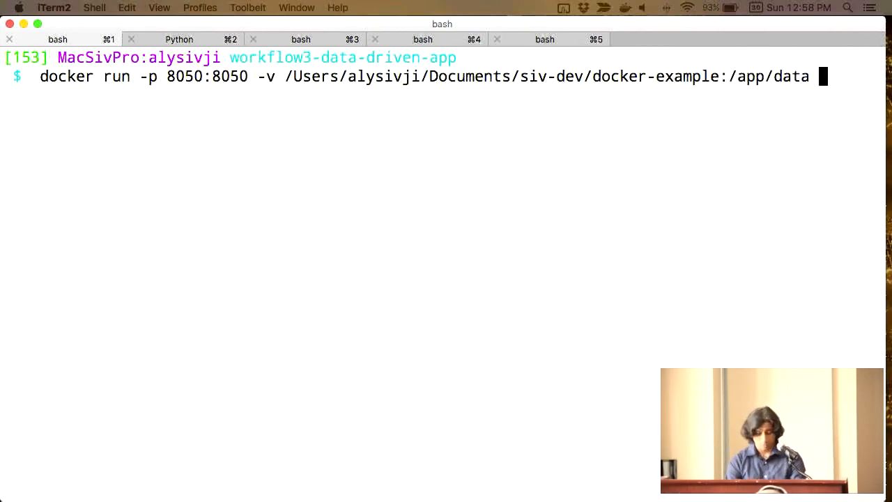
text(--name dash)
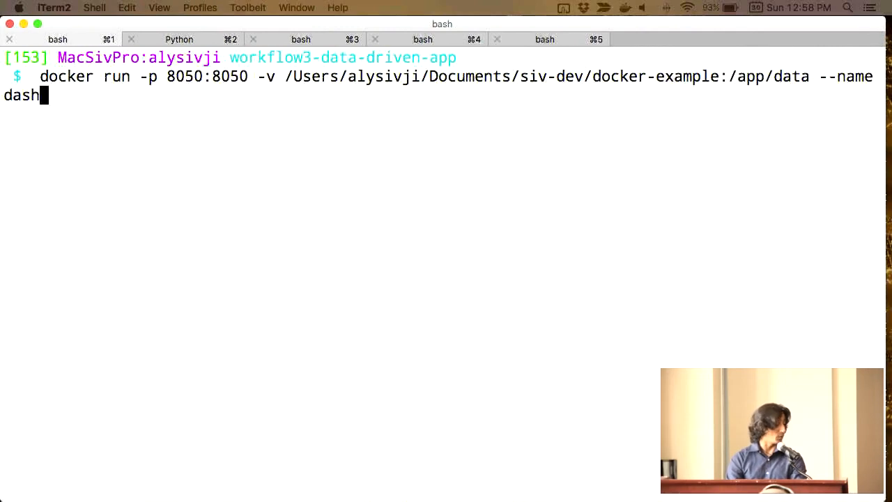
text(board)
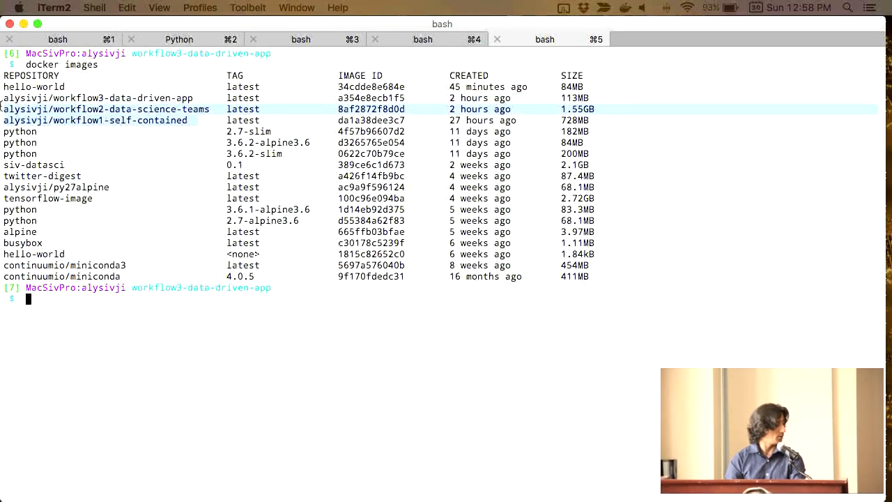
- Launch the container from the alysivji/workflow1-self-contained image with the /app/data mount on port 8050
text(docker run -p 8050:8050 -v /Users/alysivji/Documents/siv-dev/docker-example:/app/data --name dashboard)
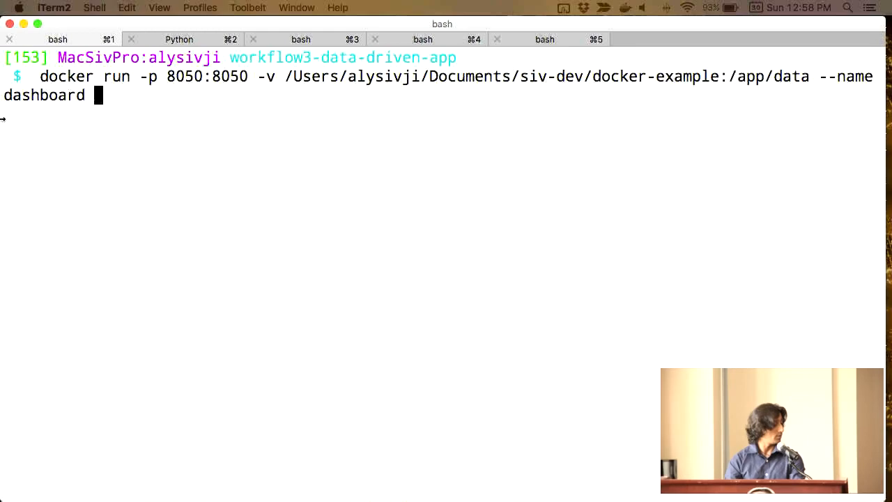
text(alysivji/workflow1-self-contained)
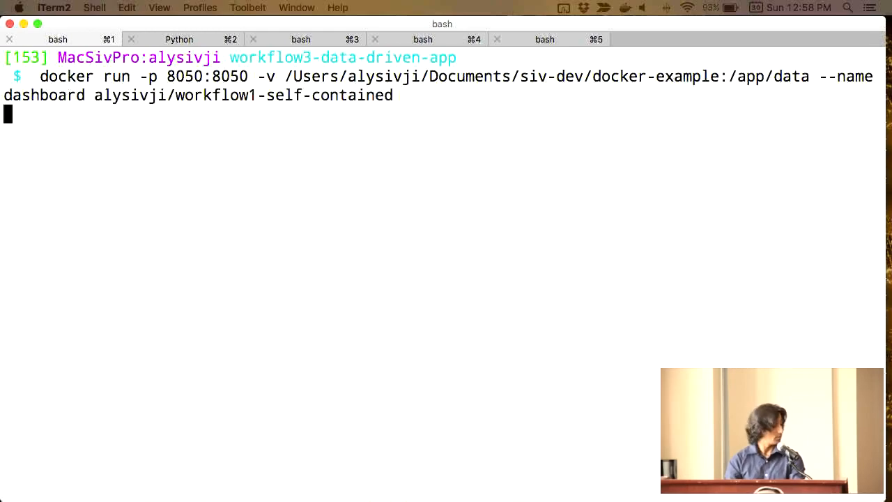
key(Return)
text(docker run -p 8050:8050 -v /Users/alysivji/Documents/siv-dev/docker-example:/app/data --name dashboard alysivji/workflow3-data-driven-app)
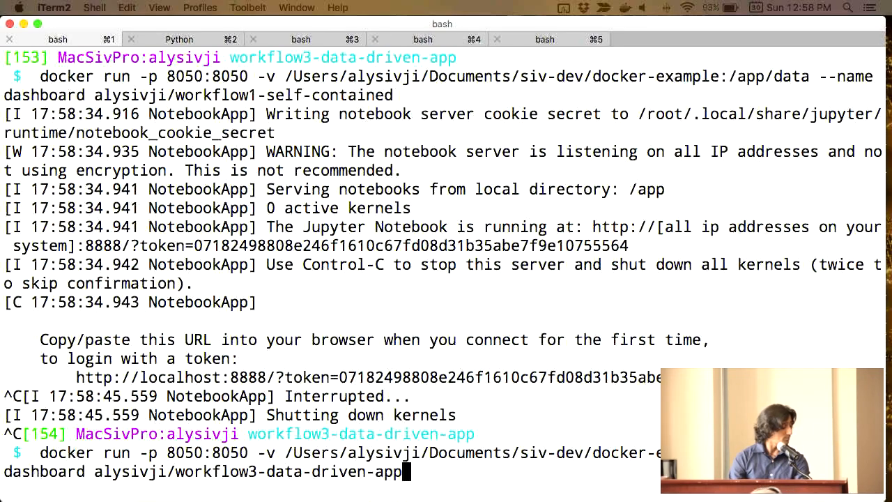
- Run the workflow3-data-driven-app container as dashboard2, serving the Dash app on port 8050
text(2)
key(Return)
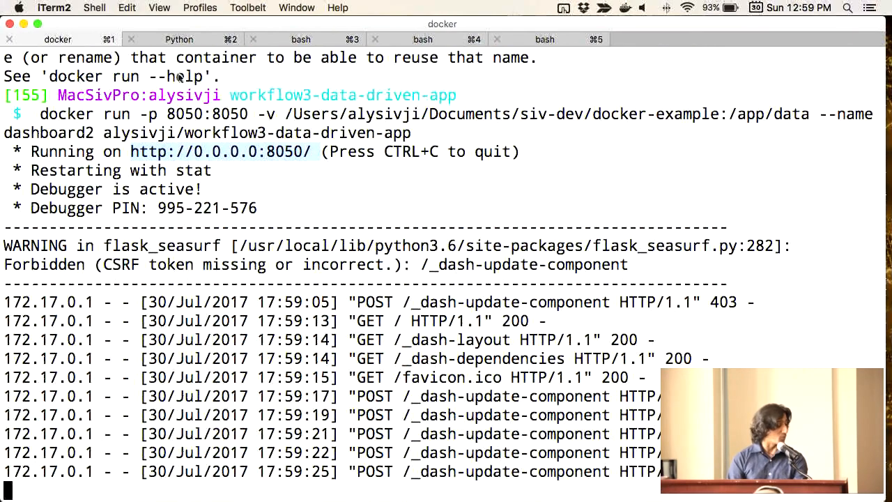
click(178, 39)
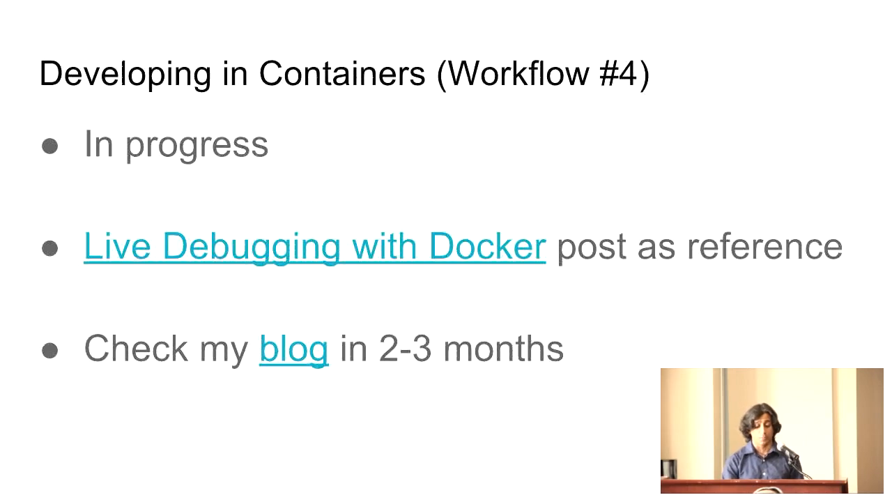
- Advance from the Workflow #4 slide to the closing Thank You slide
key(Right)
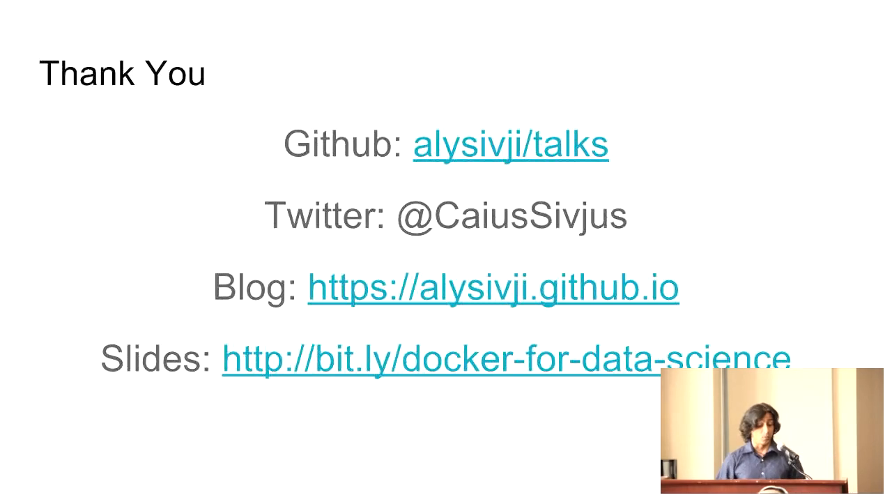